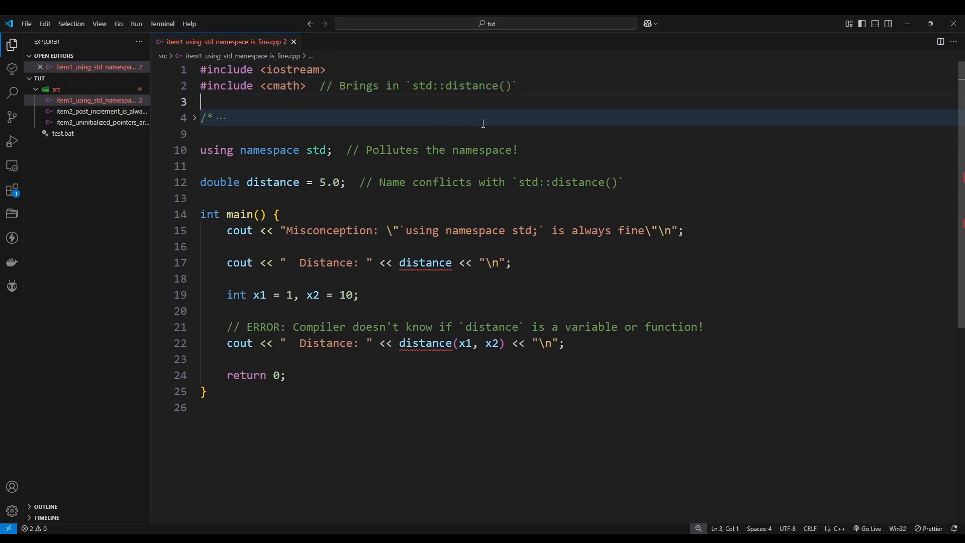
Review the distance comment, the using directive and the Distance output line in main.
left_click(517, 86)
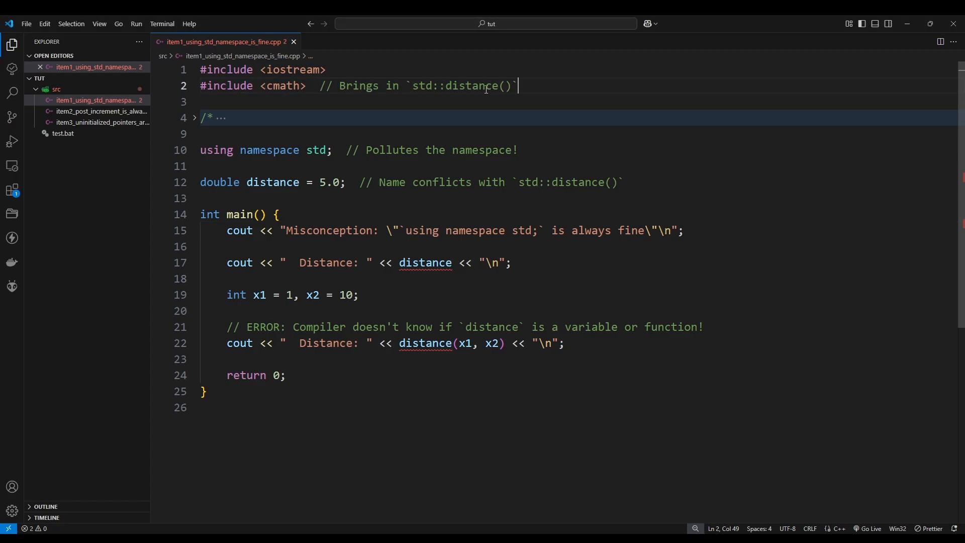
double_click(472, 85)
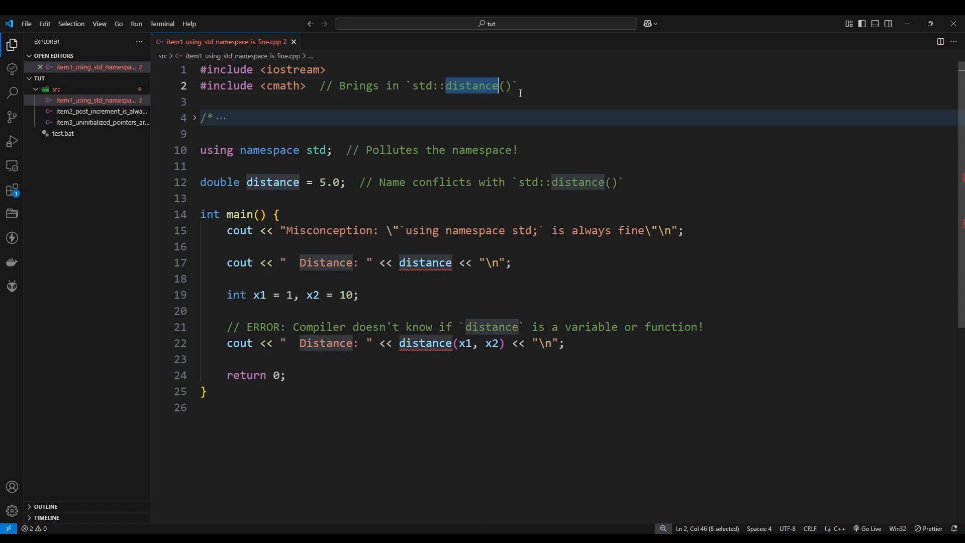
left_click(203, 134)
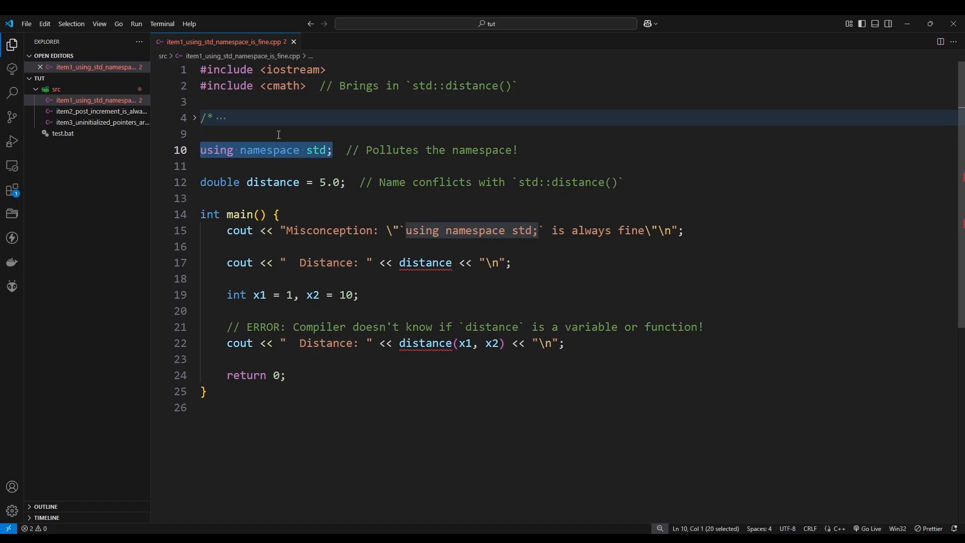
left_click(209, 166)
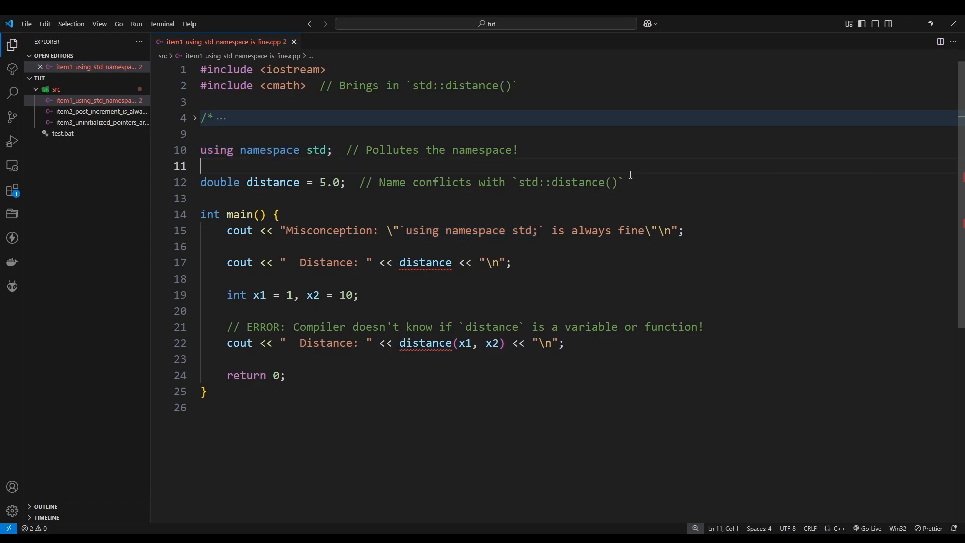
mouse_move(312, 195)
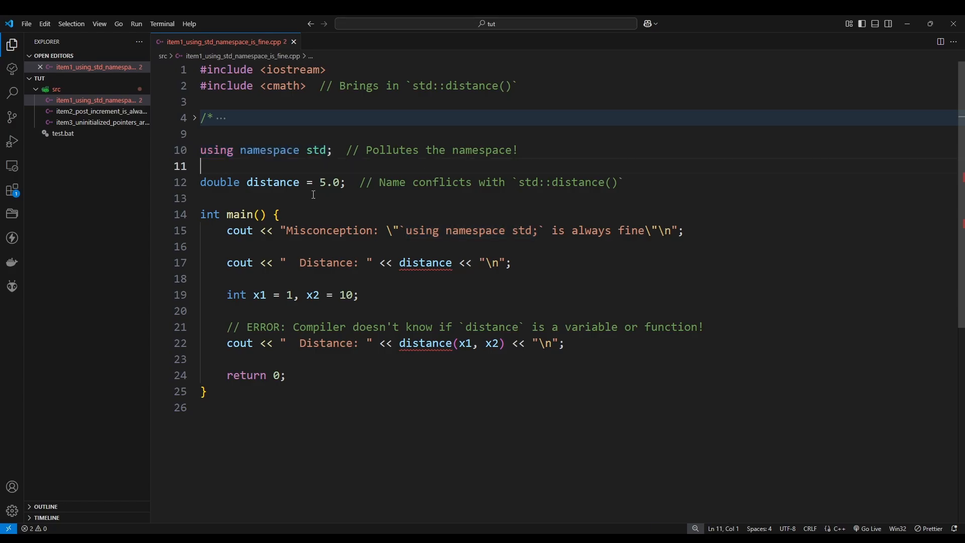
left_click(564, 278)
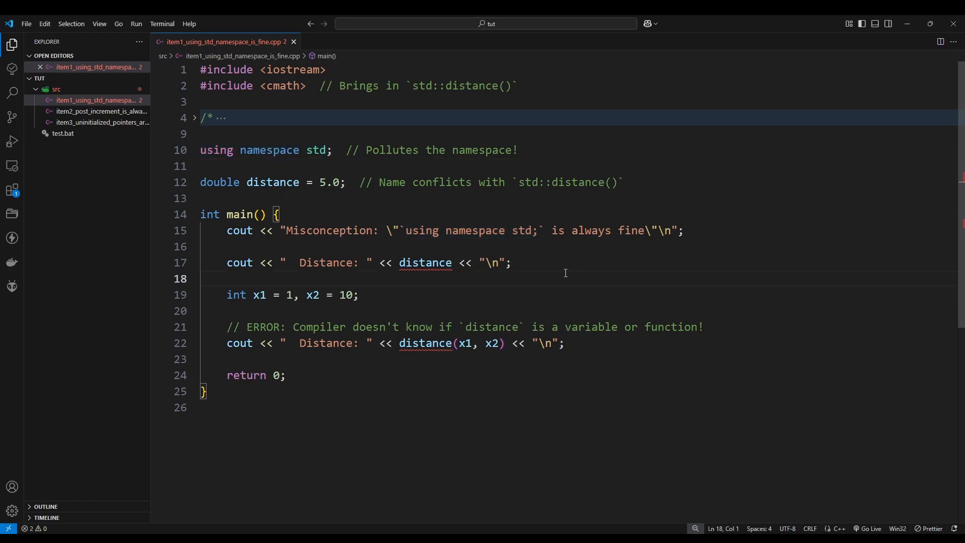
mouse_move(467, 241)
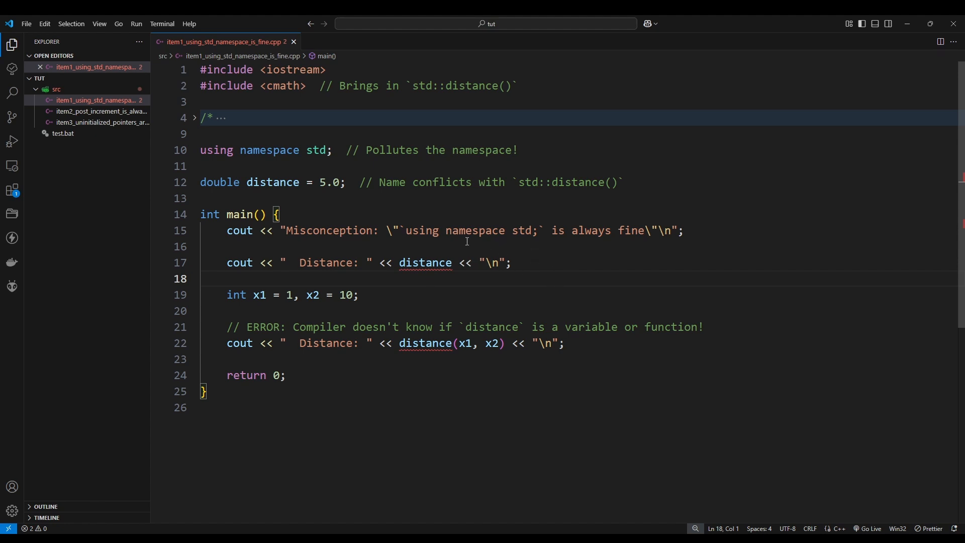
mouse_move(425, 262)
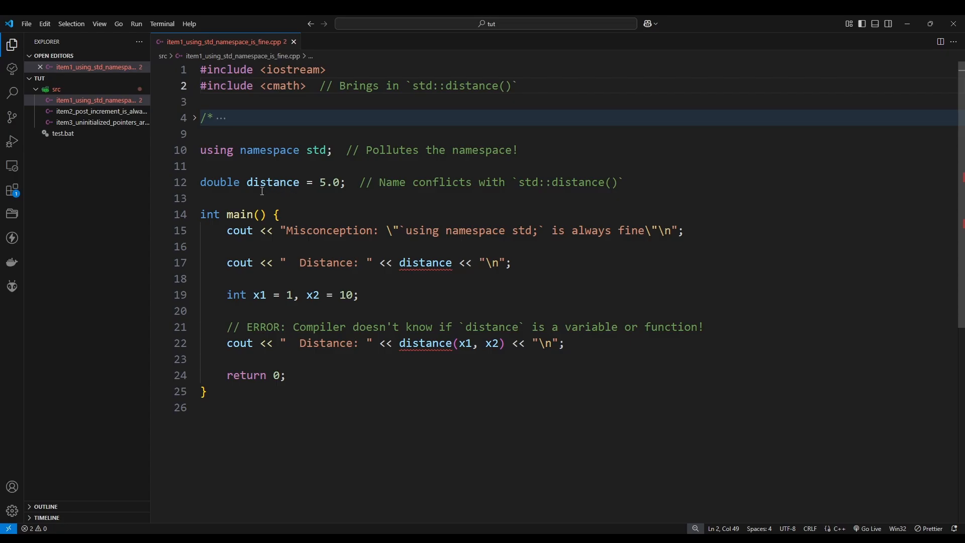
double_click(464, 86)
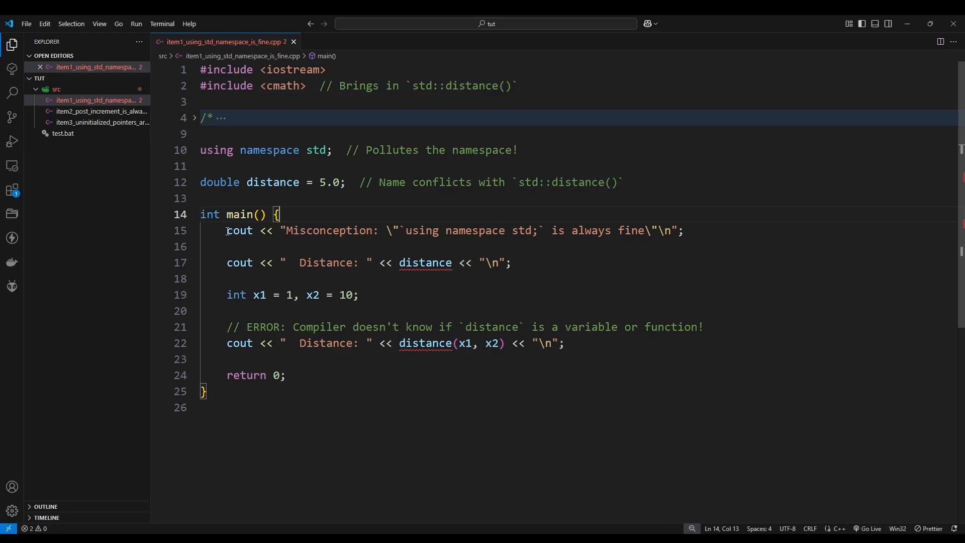
left_click(257, 246)
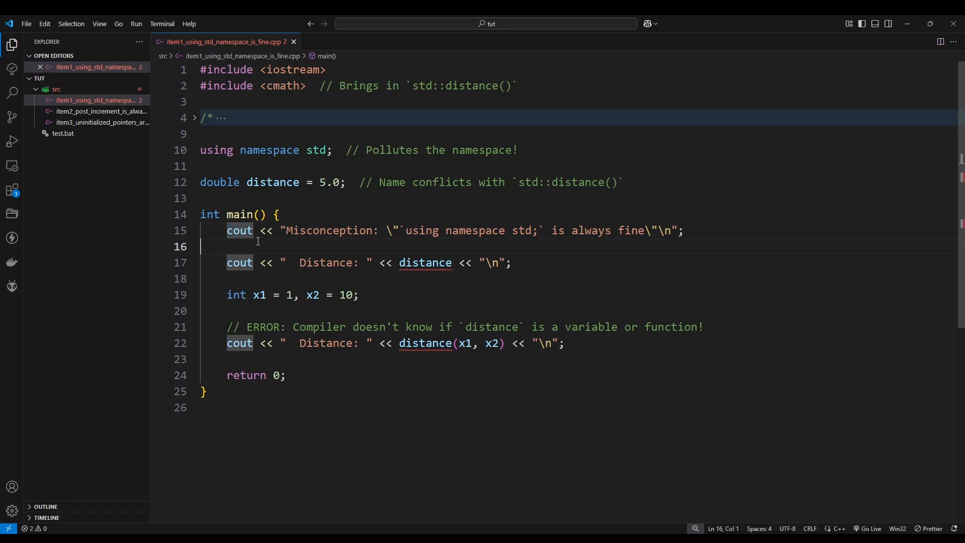
left_click(621, 263)
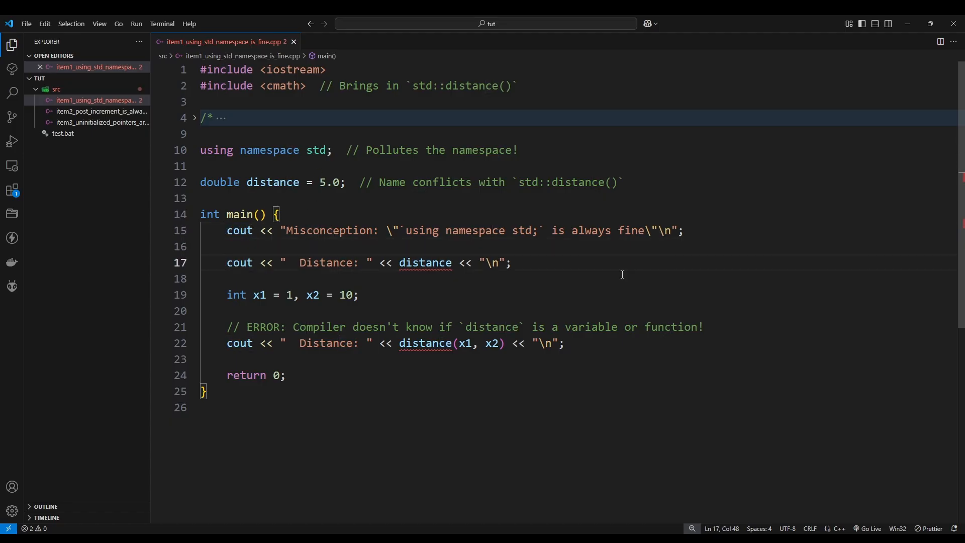
mouse_move(424, 262)
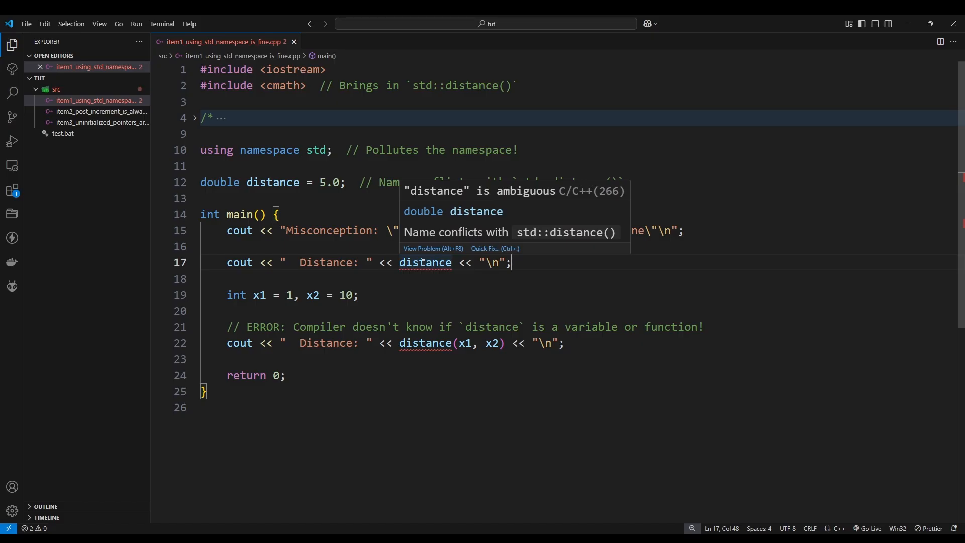
mouse_move(271, 182)
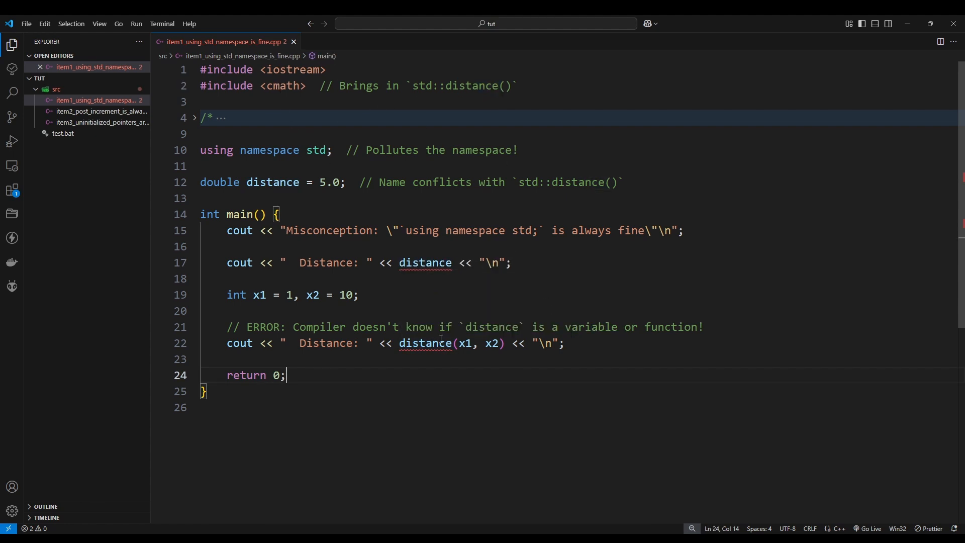
mouse_move(425, 262)
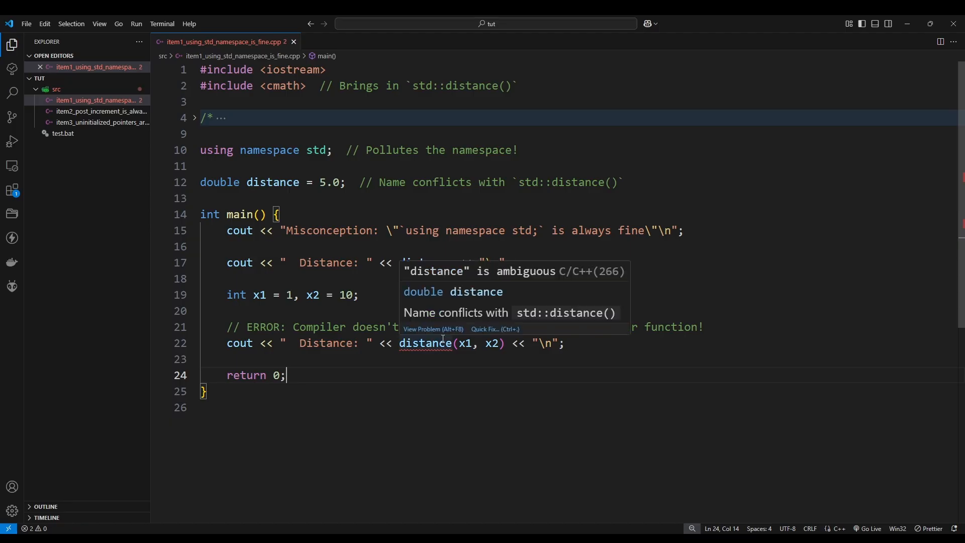
Rename the global variable distance to dist.
left_click(518, 263)
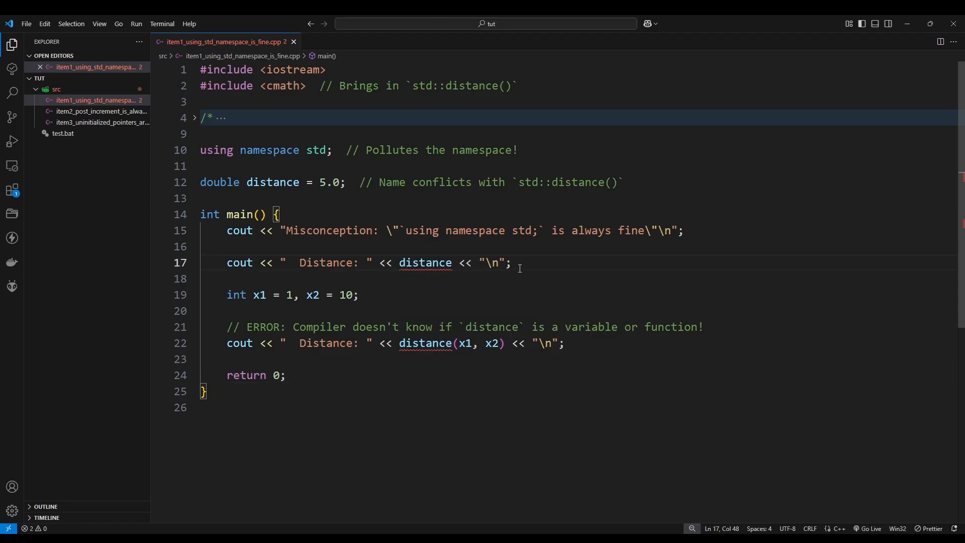
left_click(300, 182)
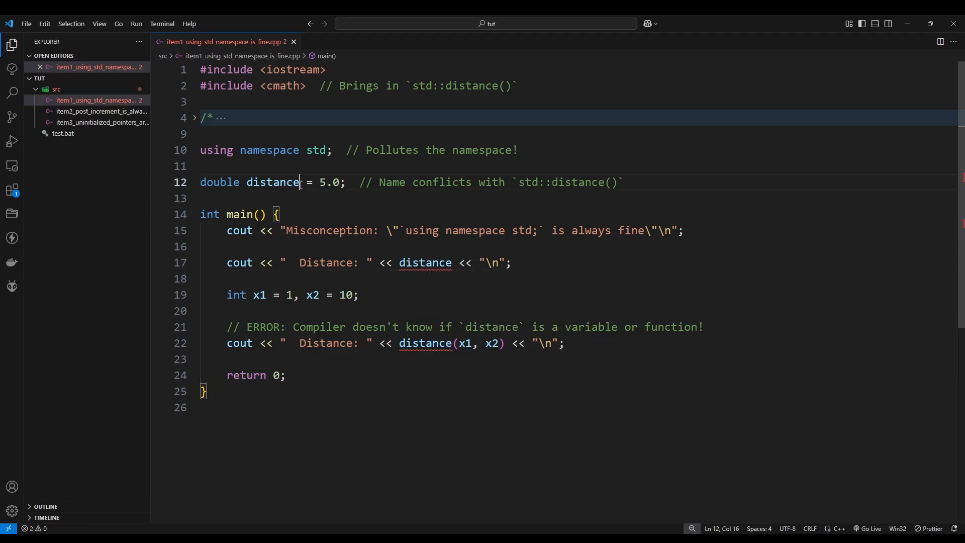
double_click(272, 181)
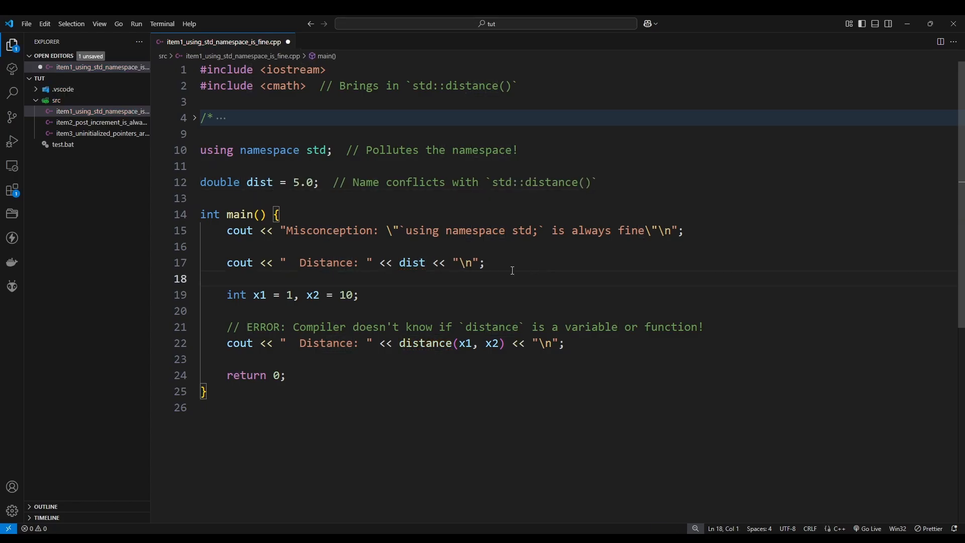
key("Enter")
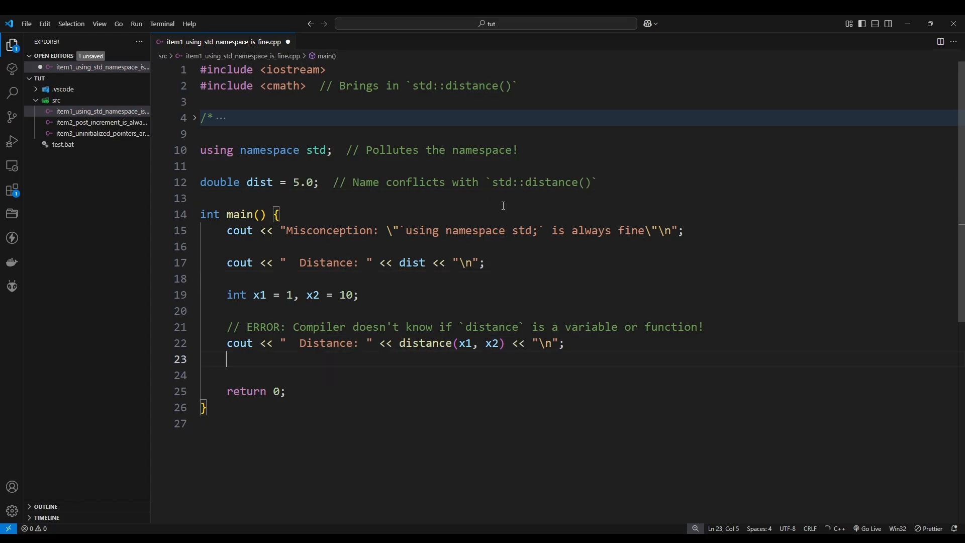
Declare a global int max = 25 after the dist variable.
left_click(613, 181)
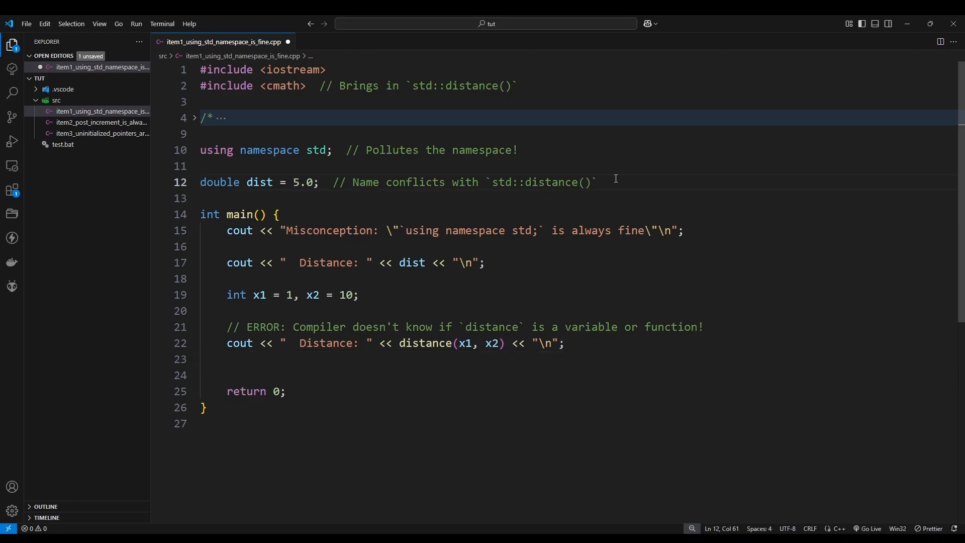
type("int")
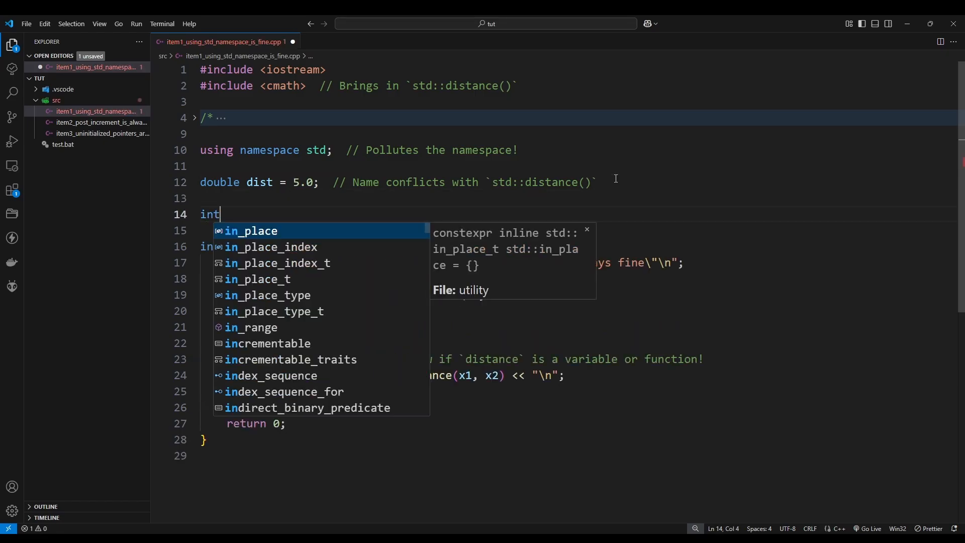
type("max = 25;")
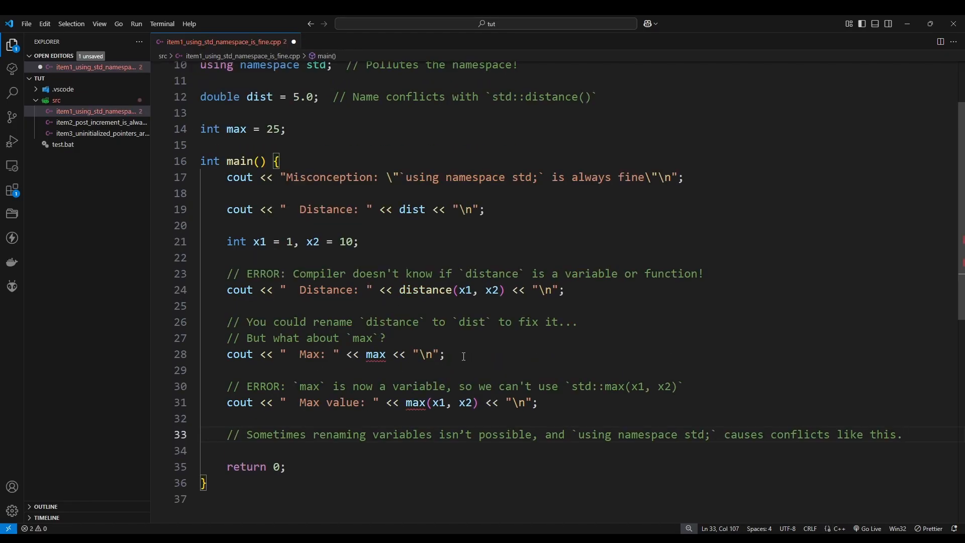
mouse_move(375, 379)
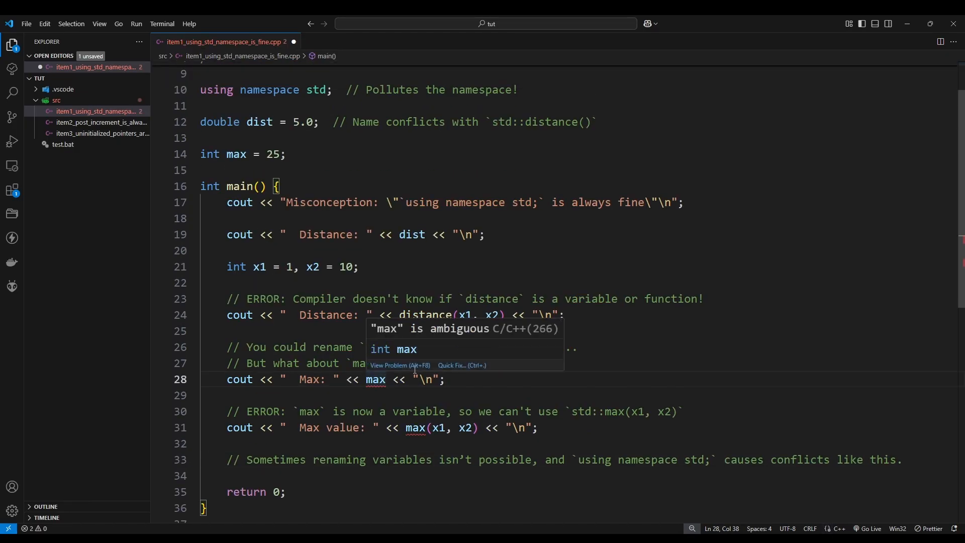
scroll("up", 3)
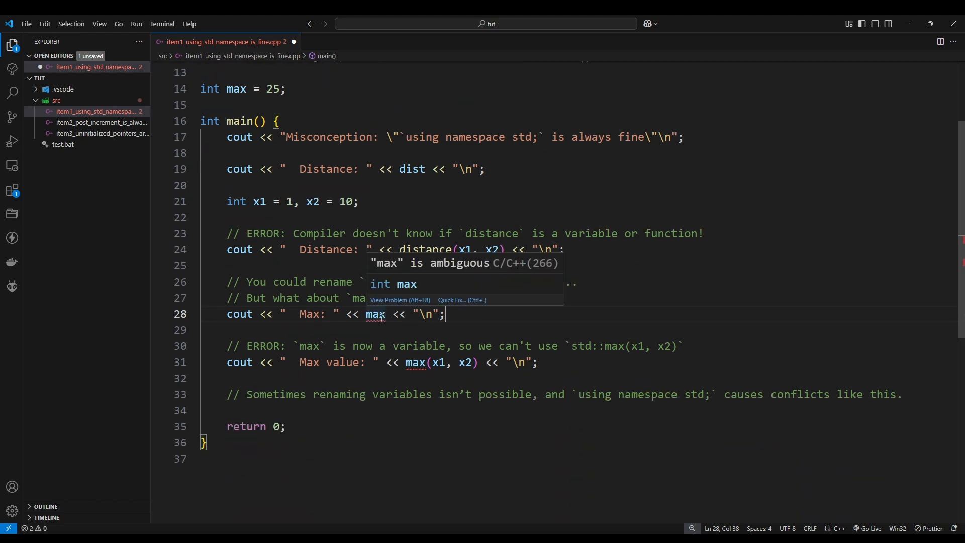
scroll("up", 3)
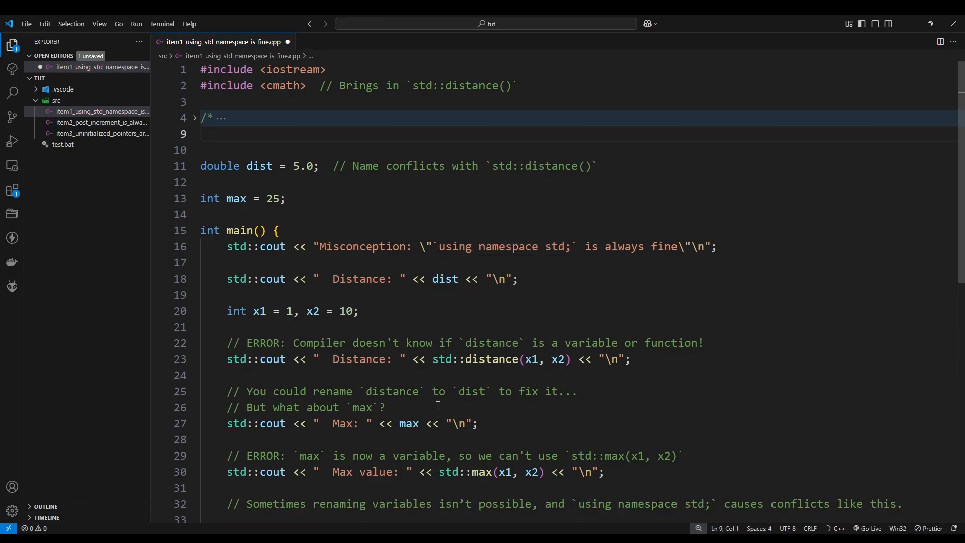
Place the caret where the using namespace std directive was removed.
left_click(102, 121)
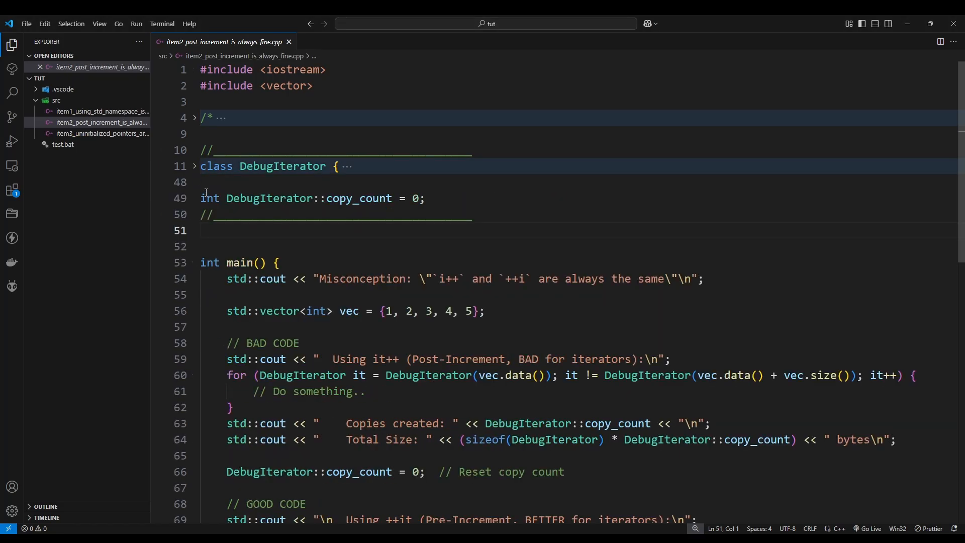
Add an empty for loop over i from 0 to 5 in main, using ++i.
left_click(424, 197)
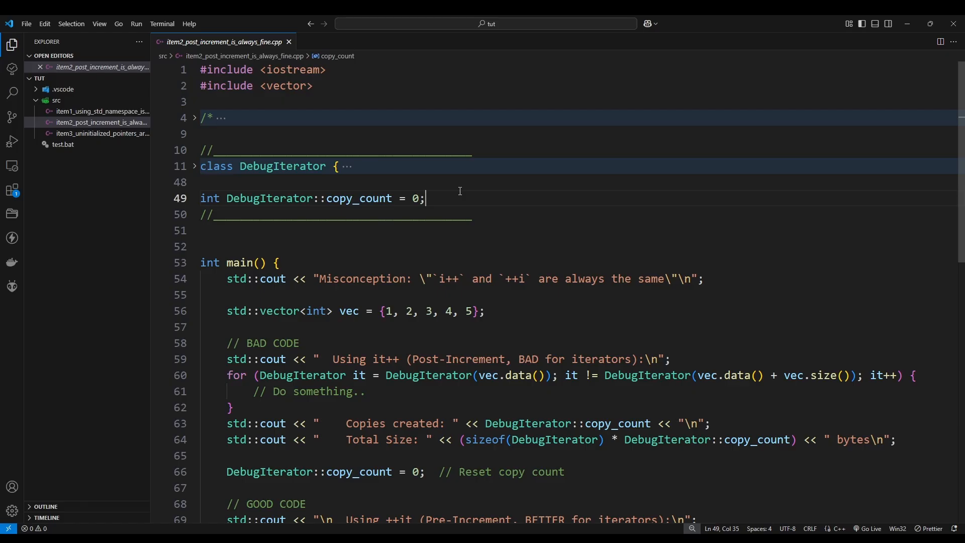
left_click(346, 86)
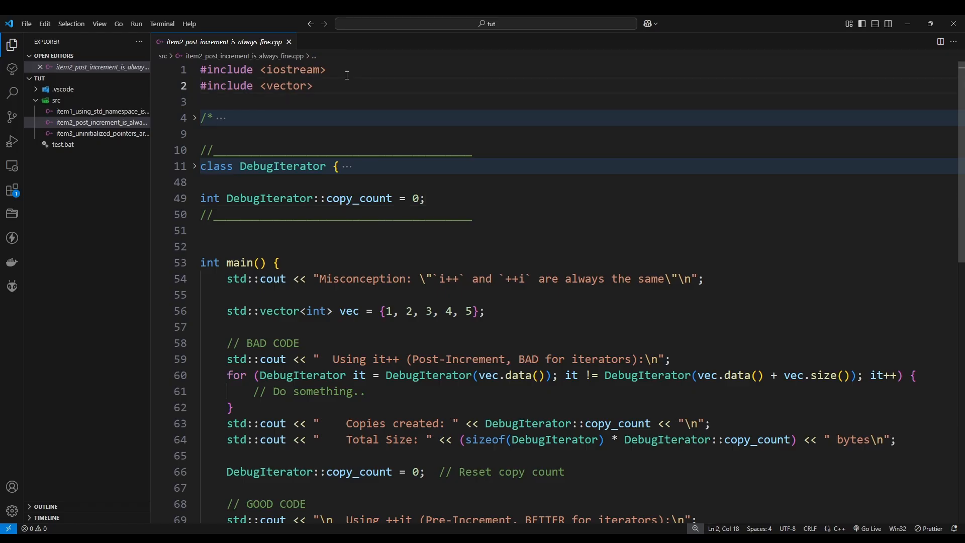
left_click(325, 70)
type("for(int i = 0; i < 5; i++) {")
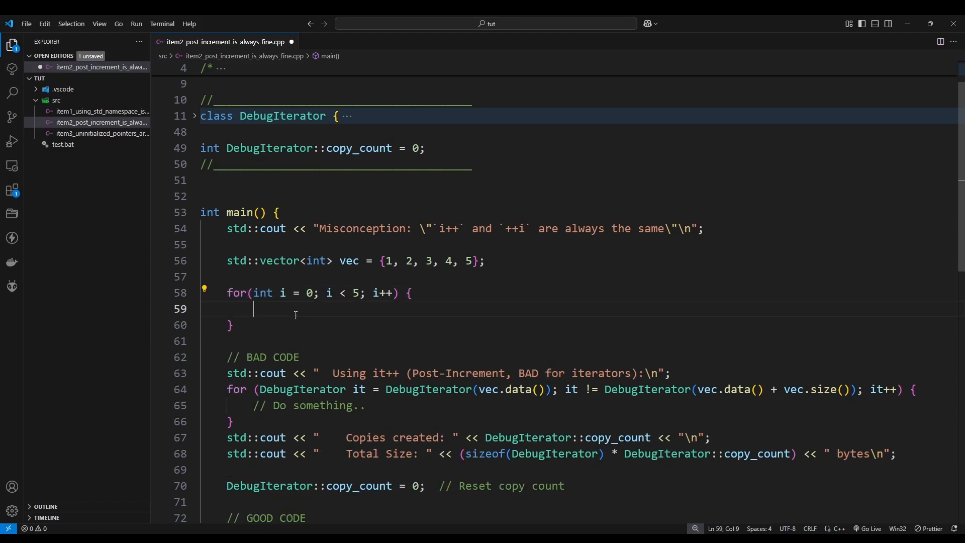
double_click(271, 292)
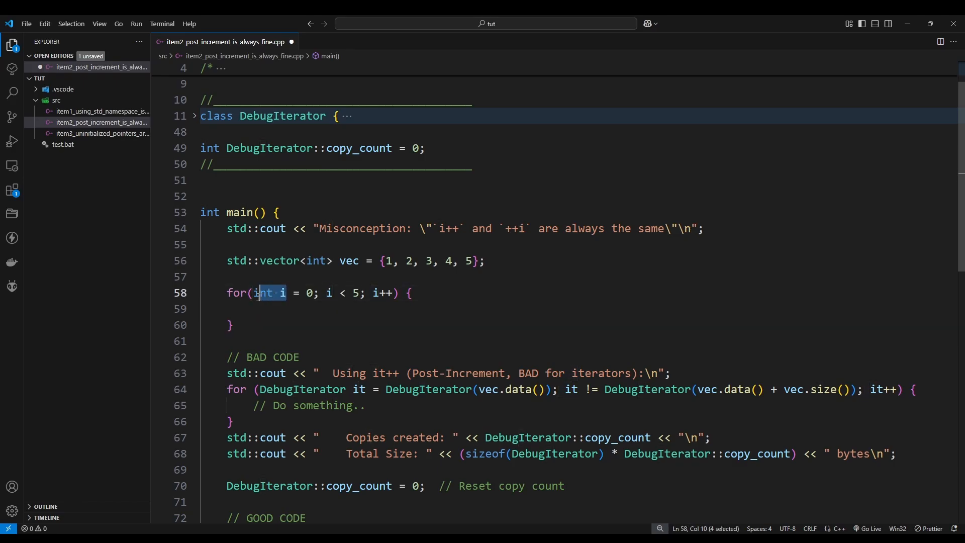
left_click(209, 340)
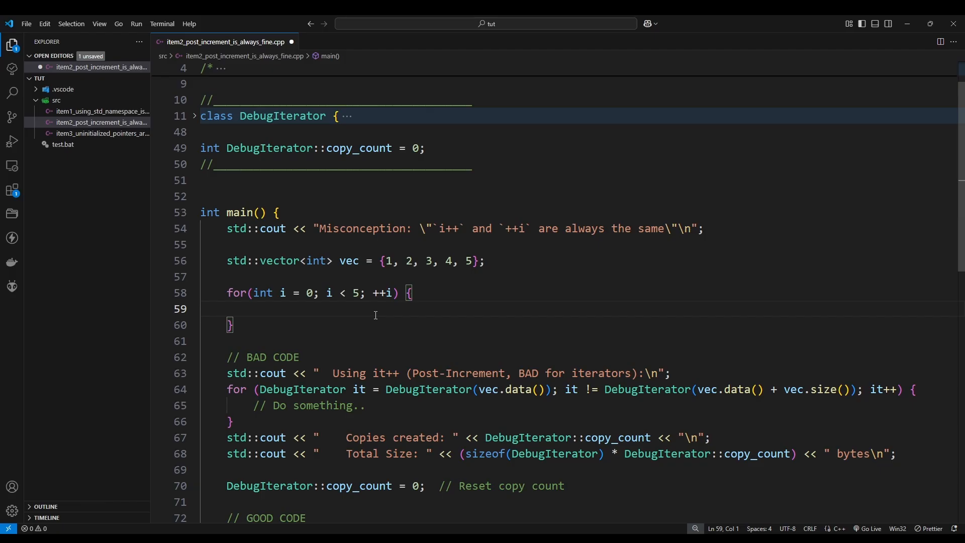
mouse_move(422, 343)
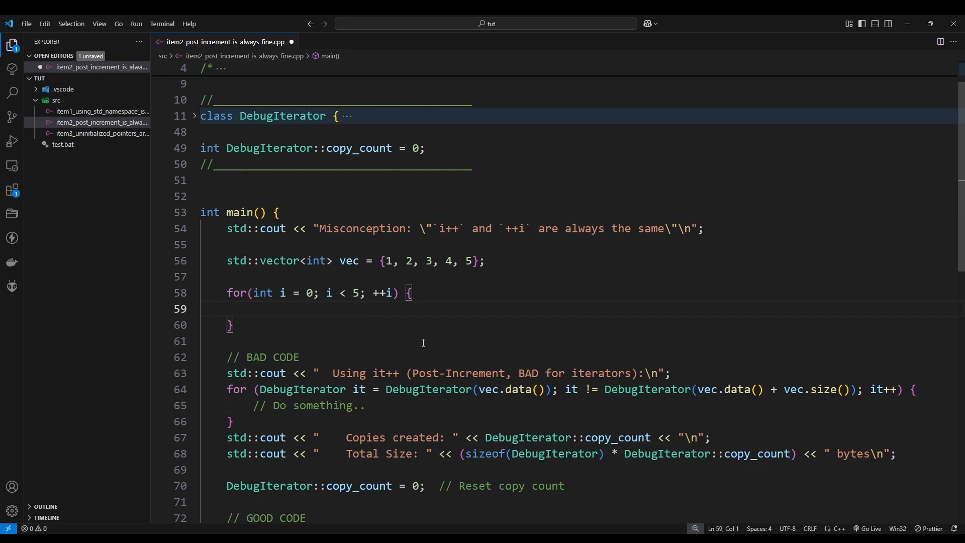
scroll("down", 3)
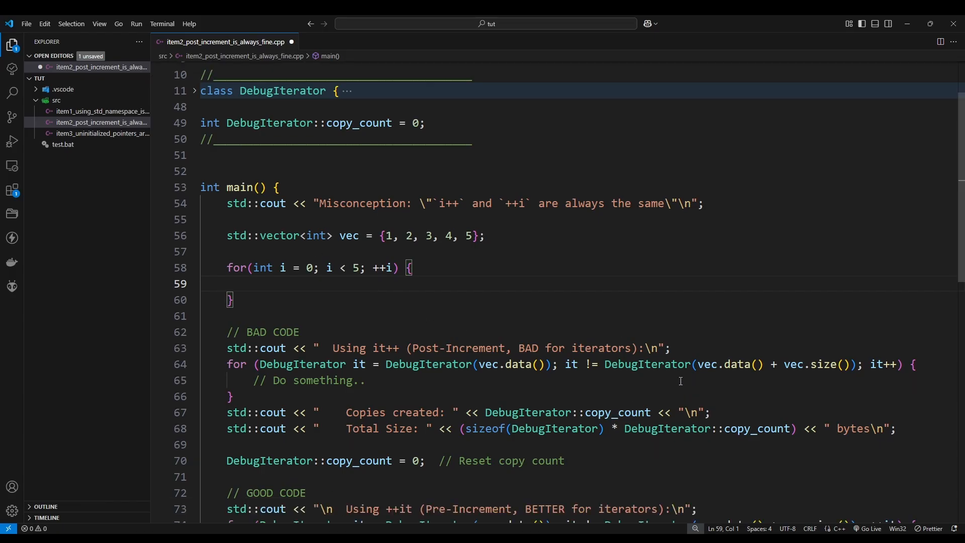
mouse_move(646, 363)
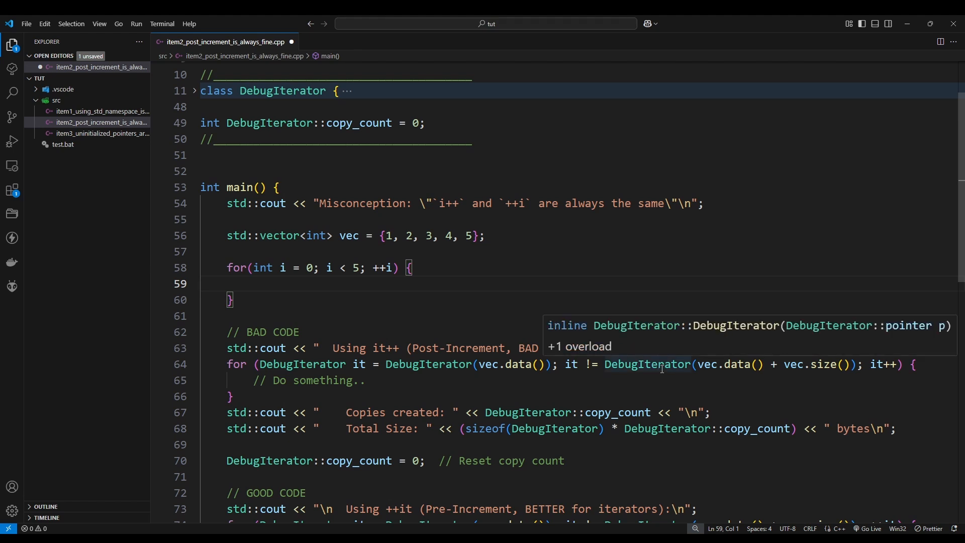
double_click(428, 364)
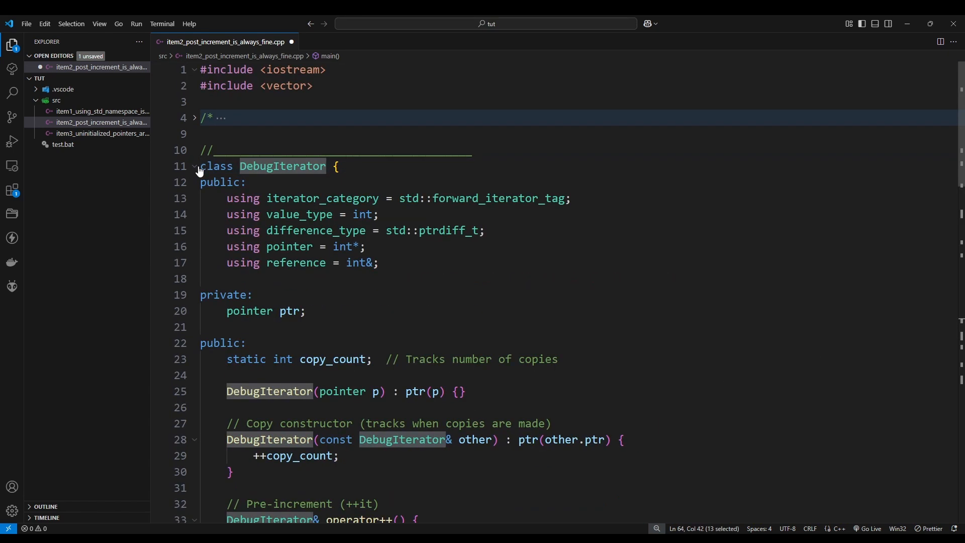
scroll("down", 3)
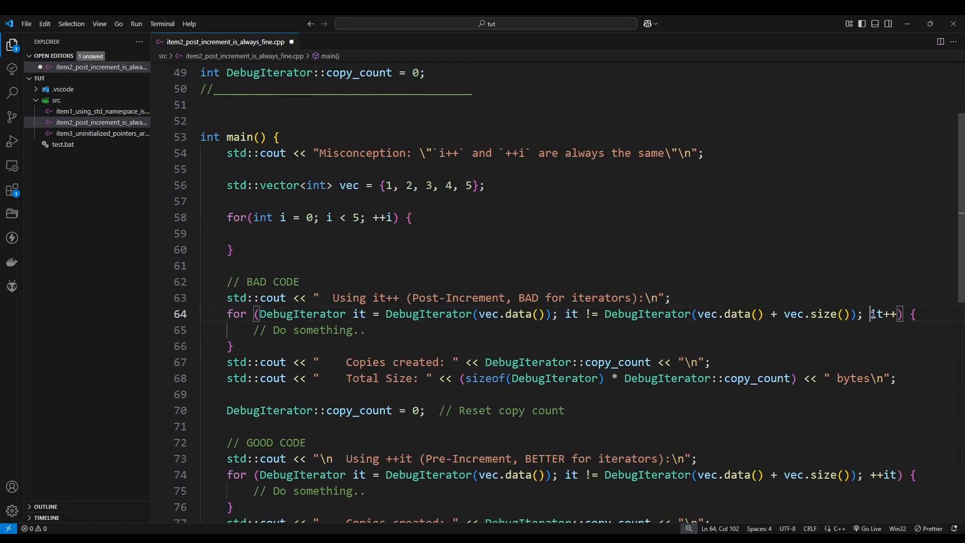
double_click(886, 313)
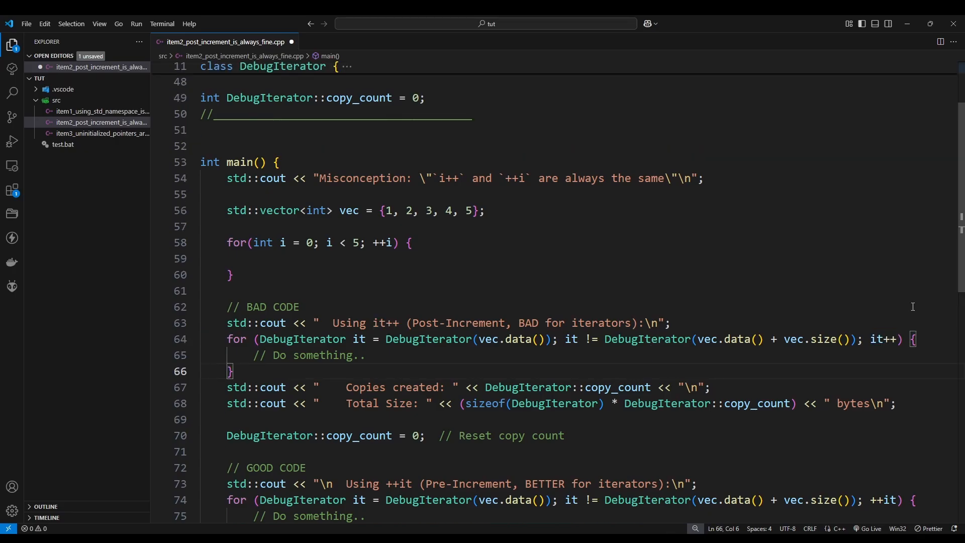
double_click(884, 474)
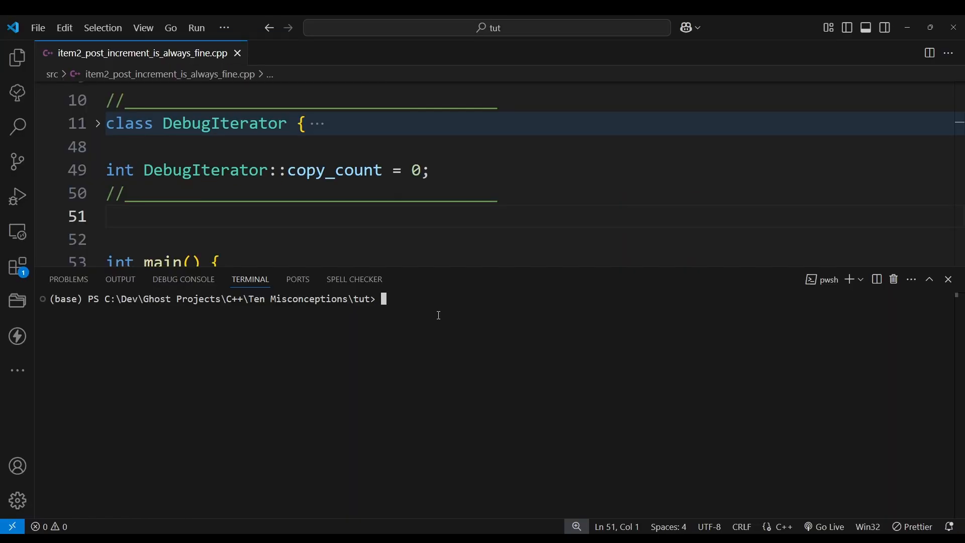
Run ./test with option 2 and compare it++ copies (5) against ++it (0).
type("./test")
type("2")
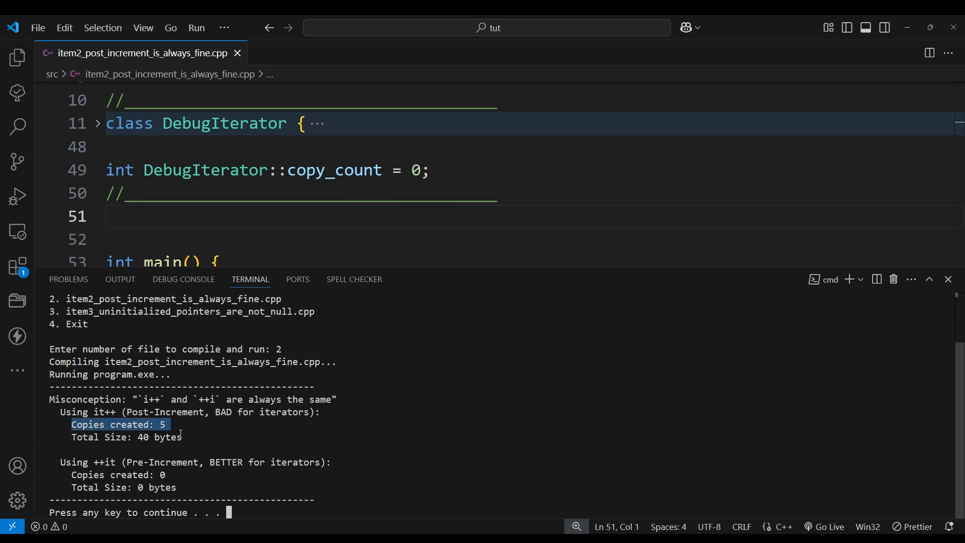
left_click(224, 149)
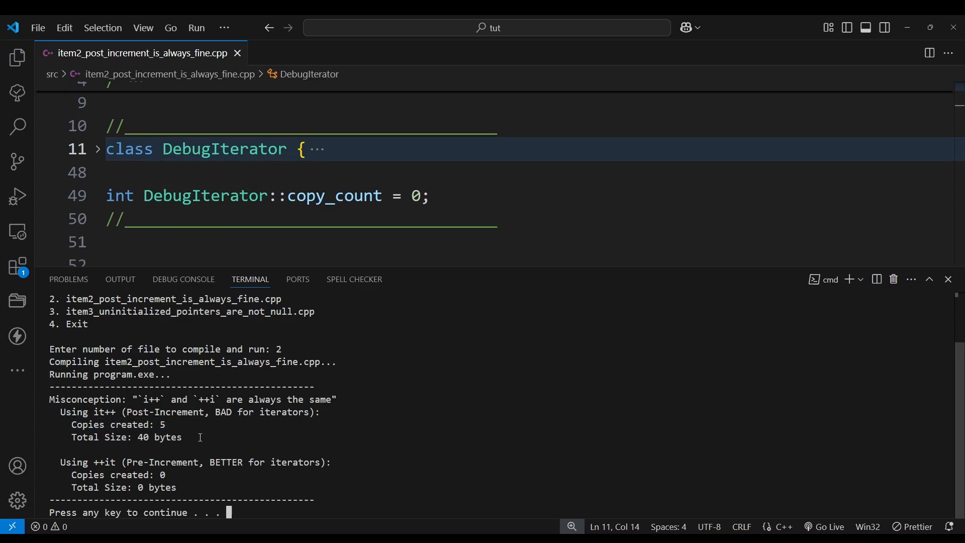
double_click(162, 474)
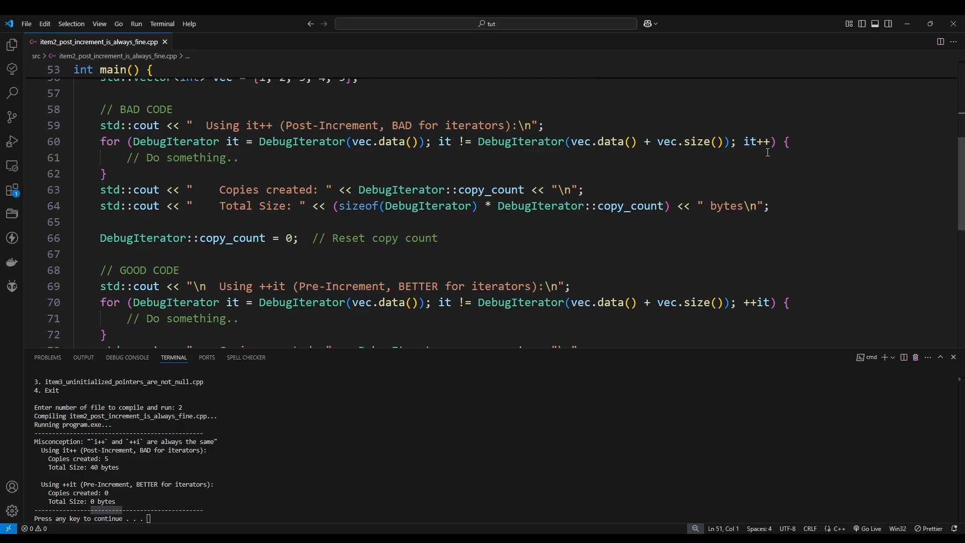
double_click(97, 458)
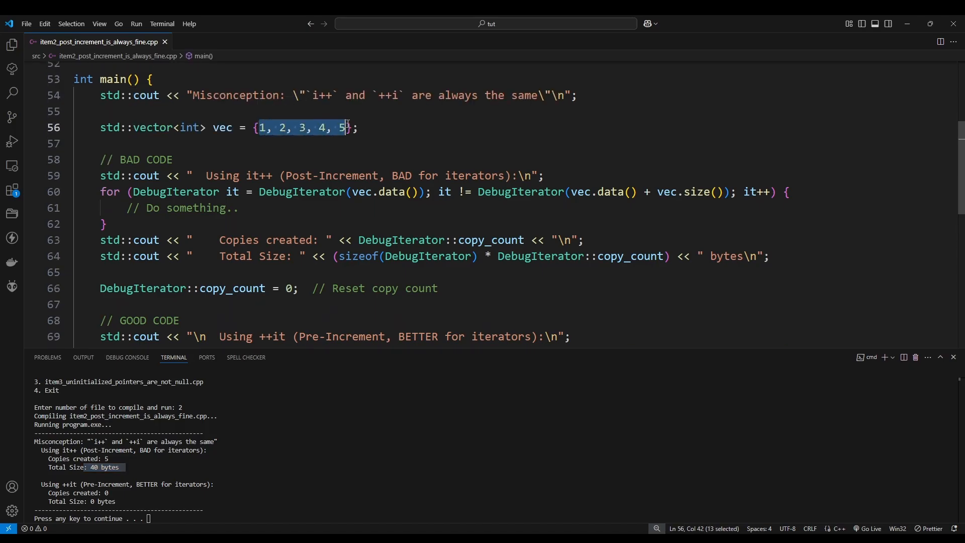
scroll("down", 3)
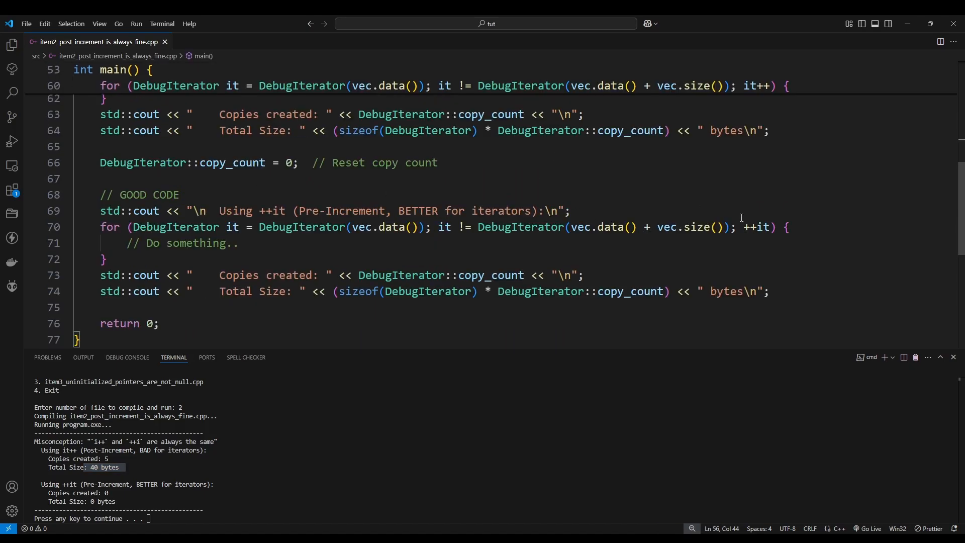
double_click(756, 227)
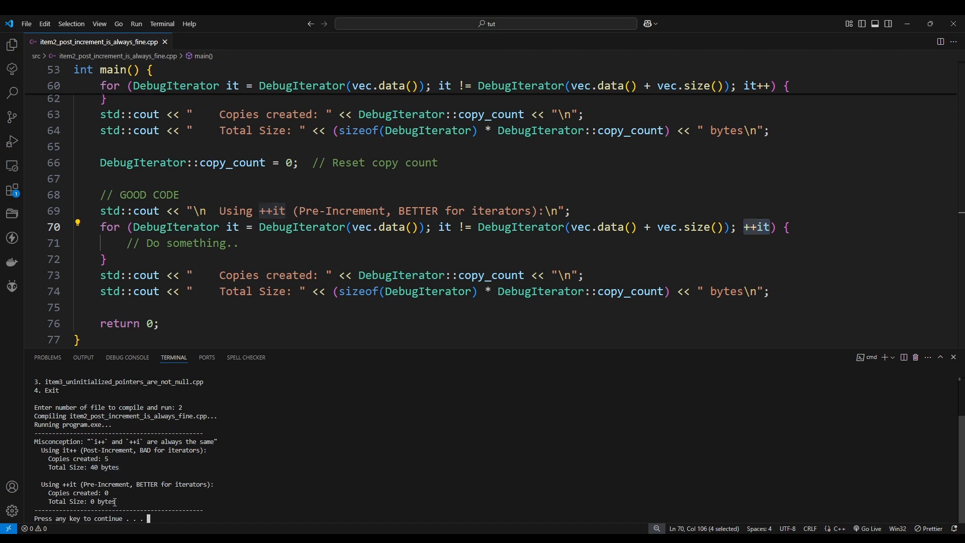
mouse_move(131, 504)
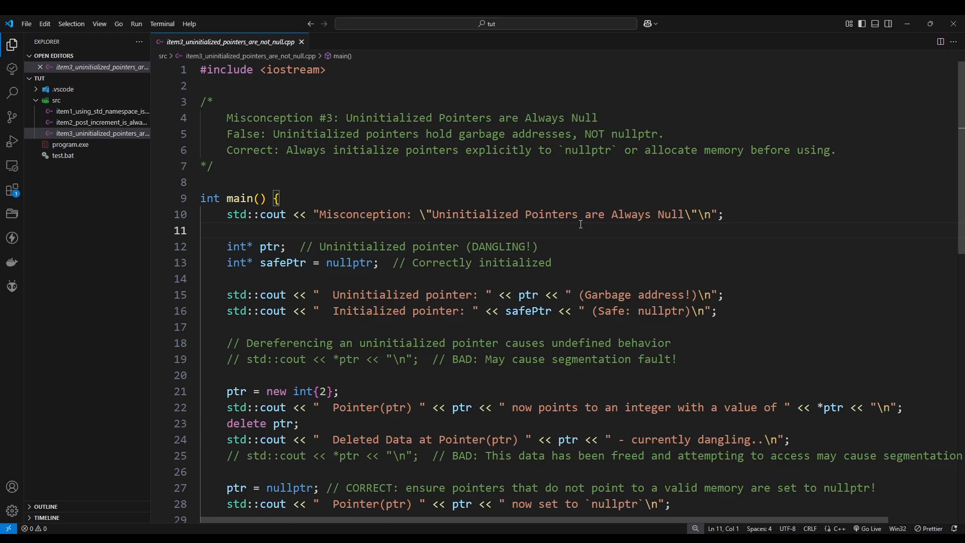
left_click(538, 246)
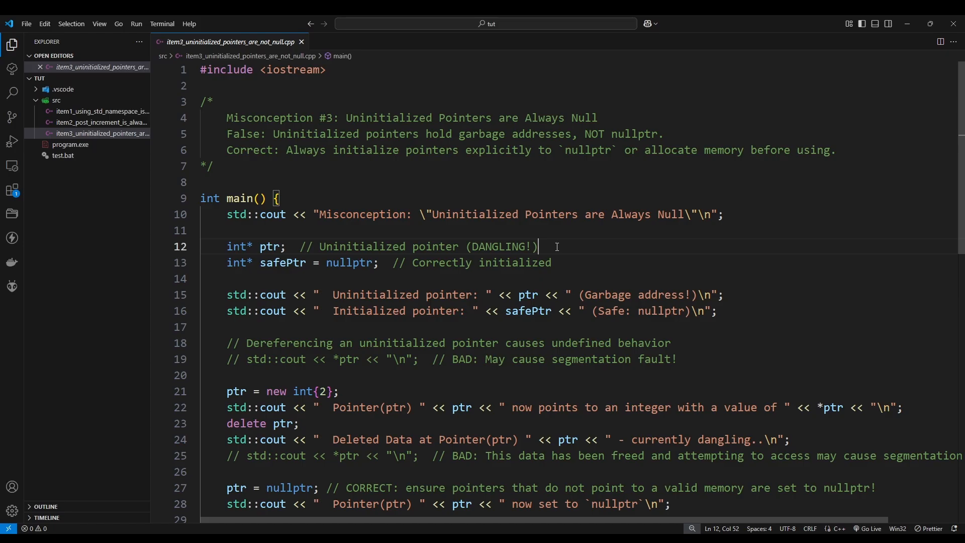
double_click(269, 247)
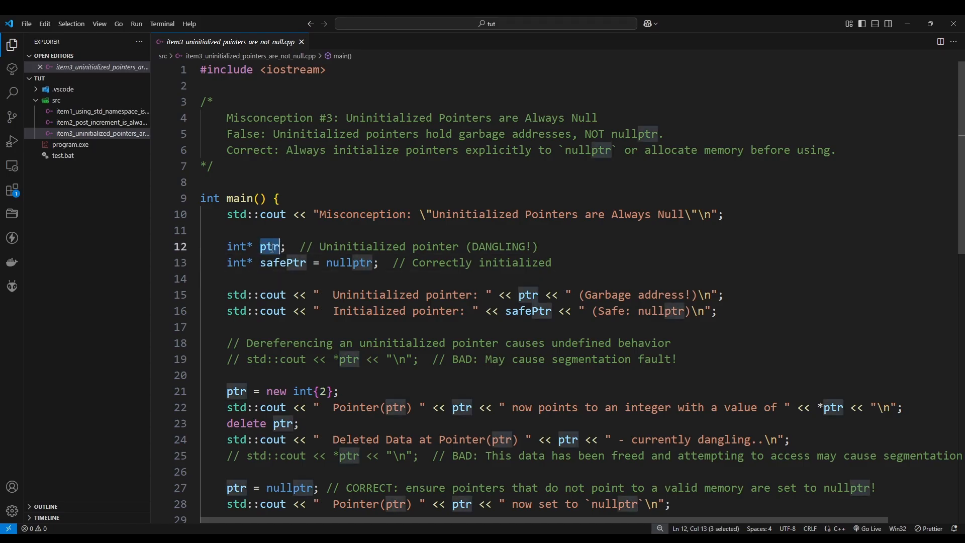
double_click(361, 247)
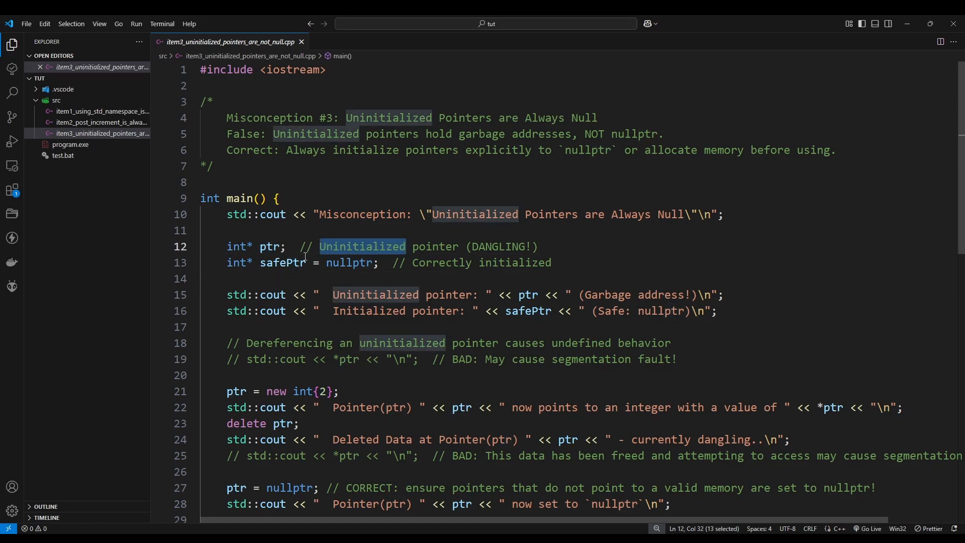
double_click(282, 263)
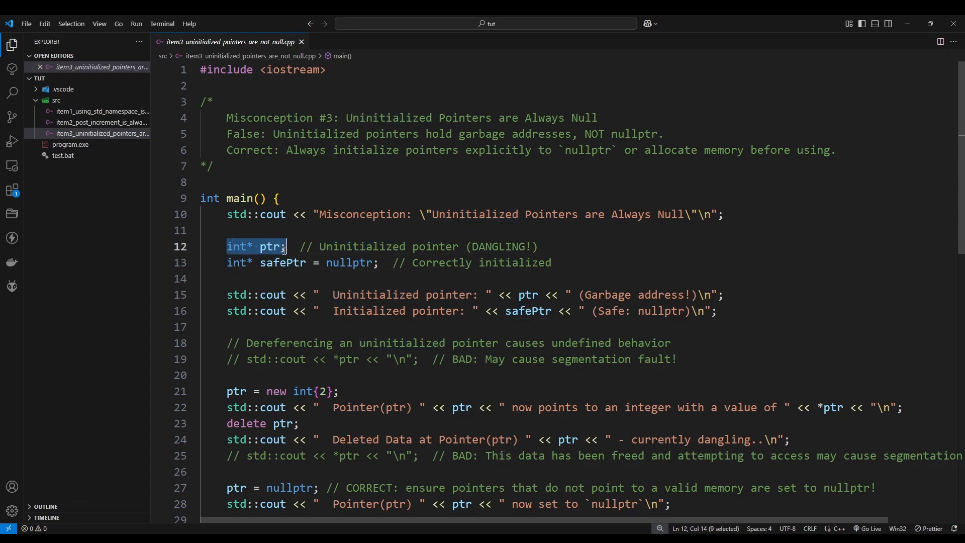
left_click(305, 247)
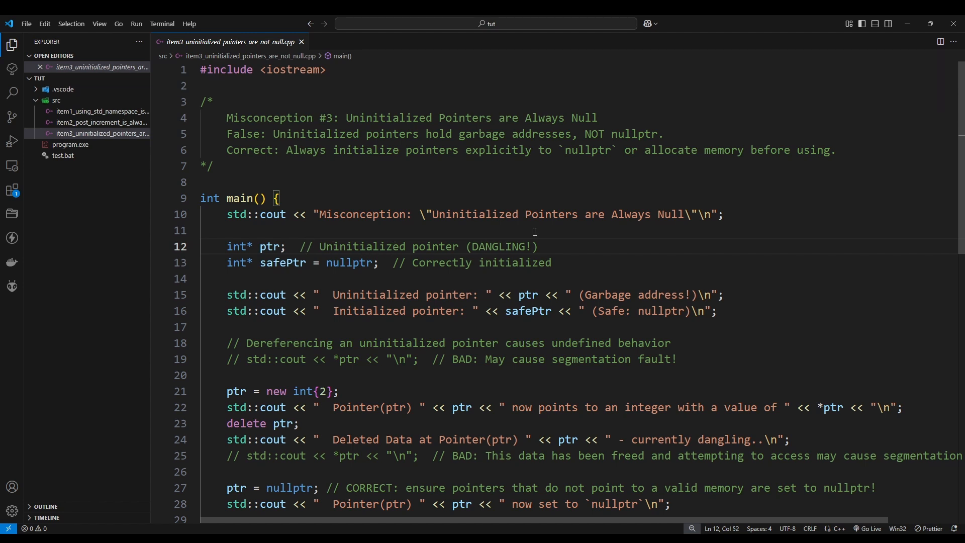
mouse_move(349, 282)
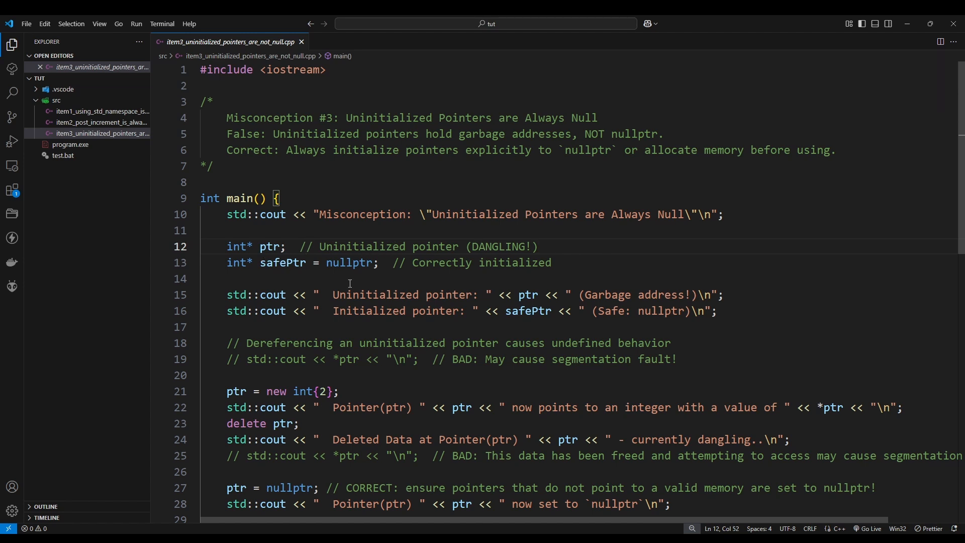
left_click(338, 391)
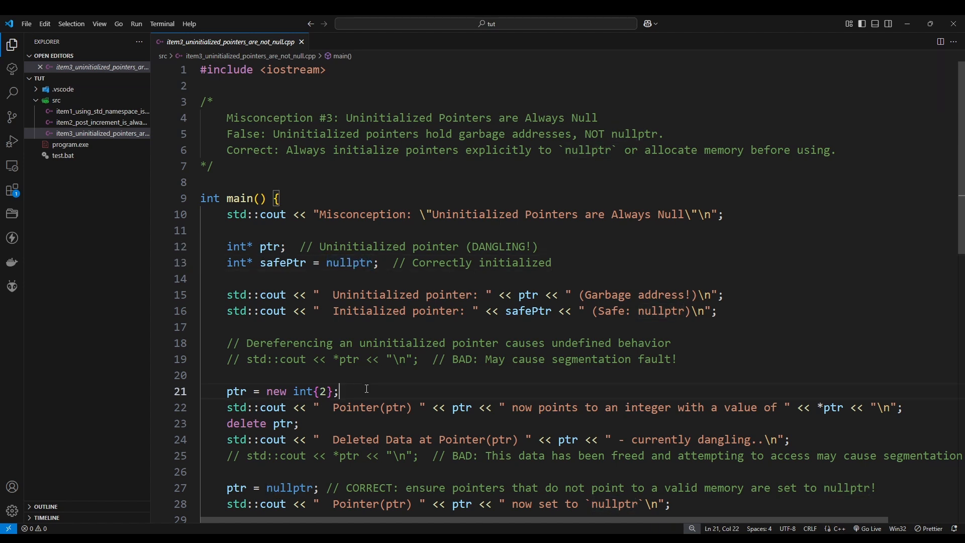
double_click(235, 340)
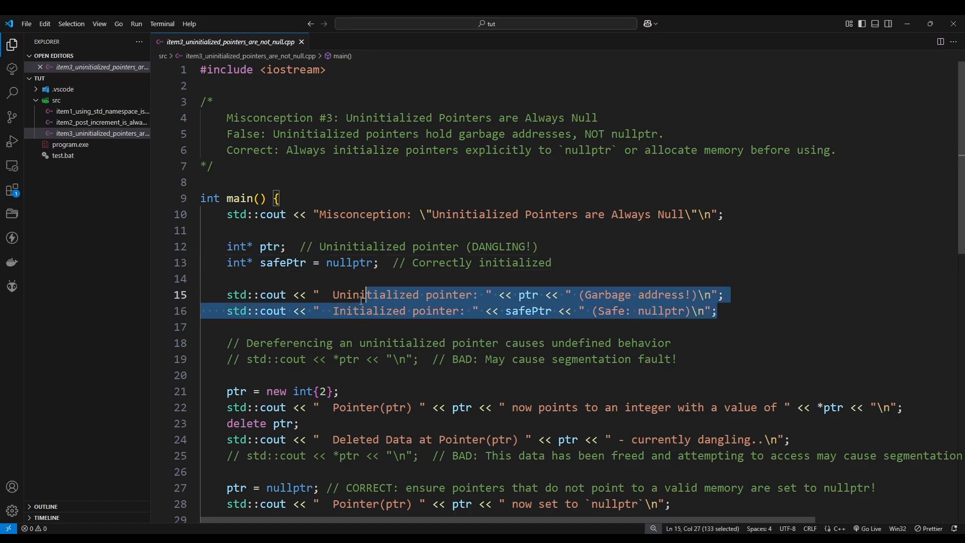
left_click(209, 278)
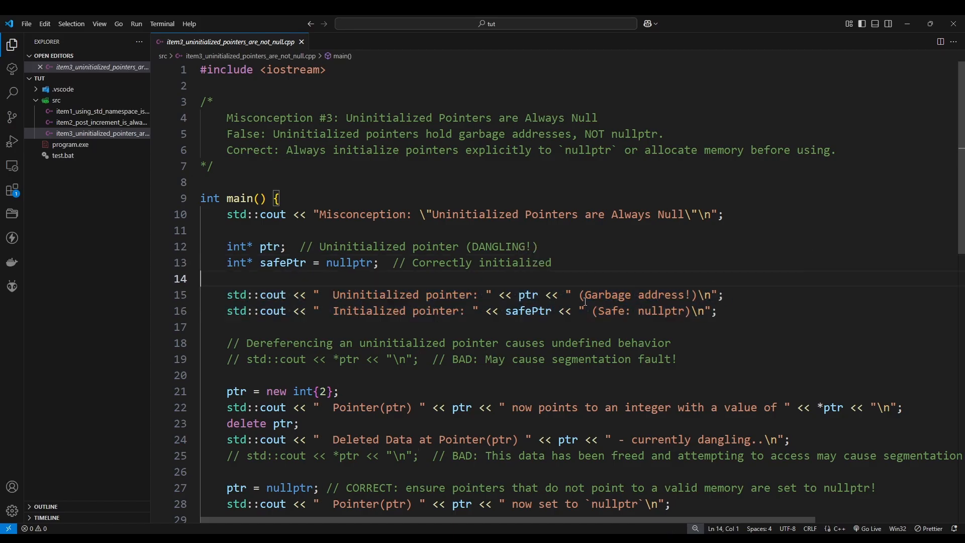
double_click(526, 294)
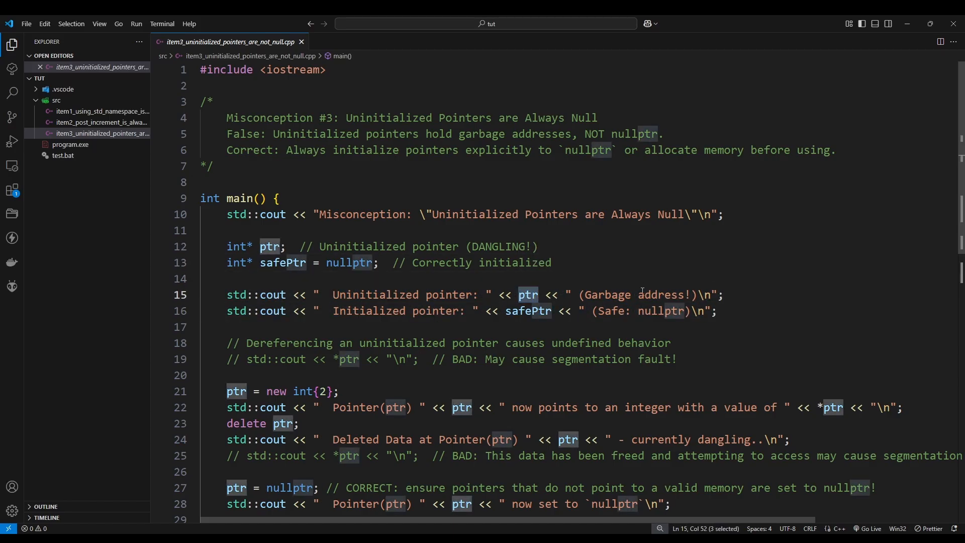
double_click(605, 294)
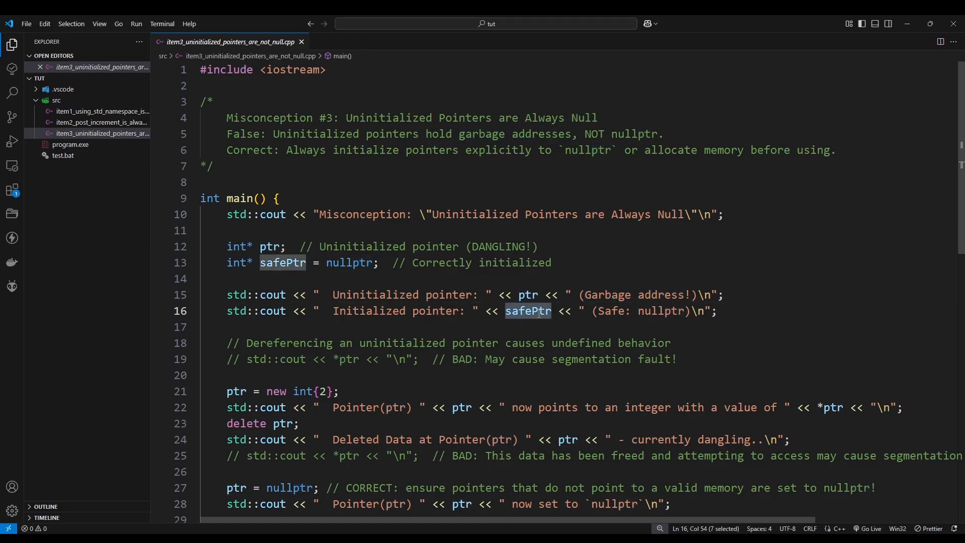
double_click(349, 262)
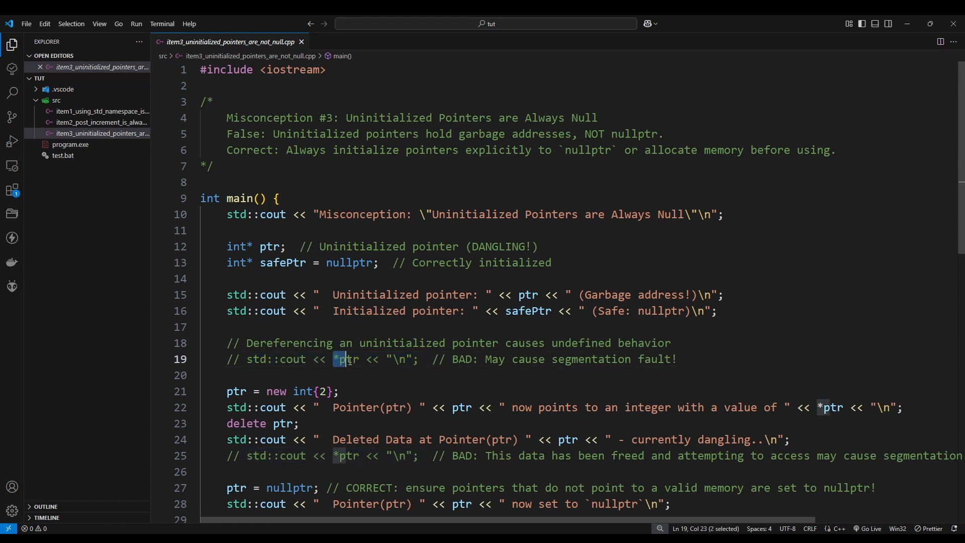
left_click(339, 359)
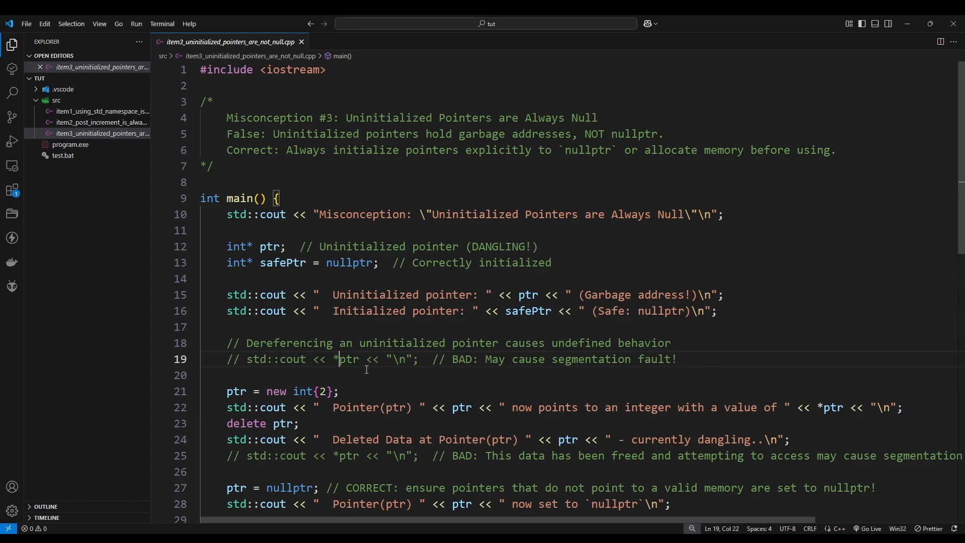
left_click(397, 391)
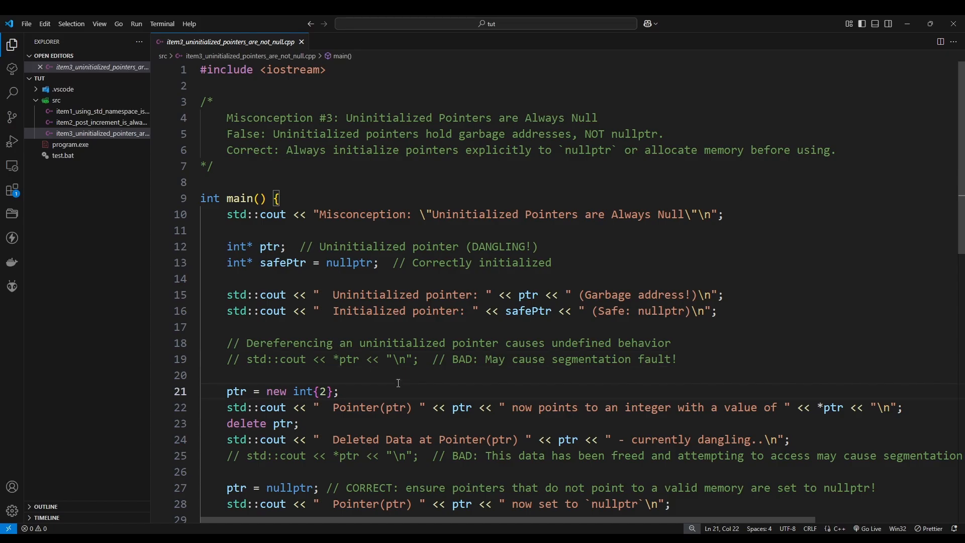
double_click(235, 391)
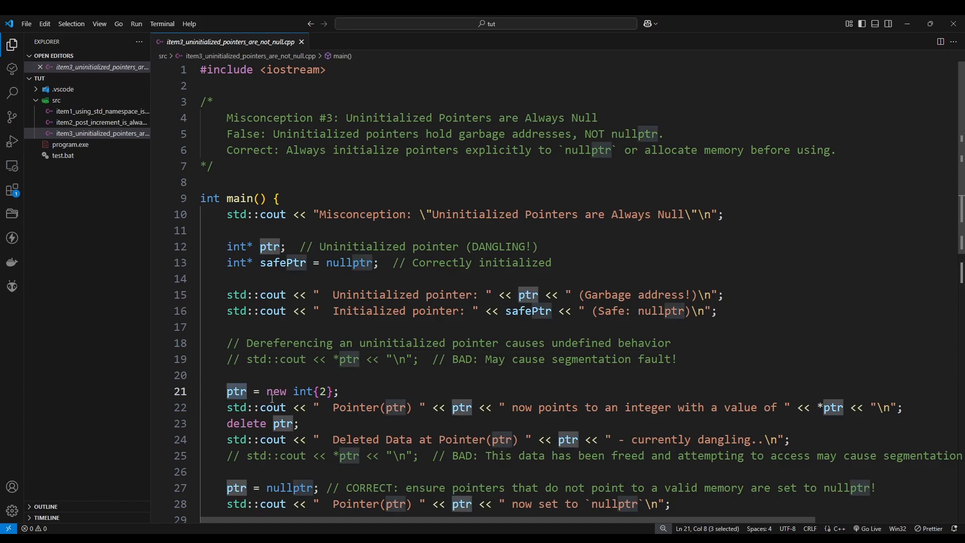
double_click(276, 391)
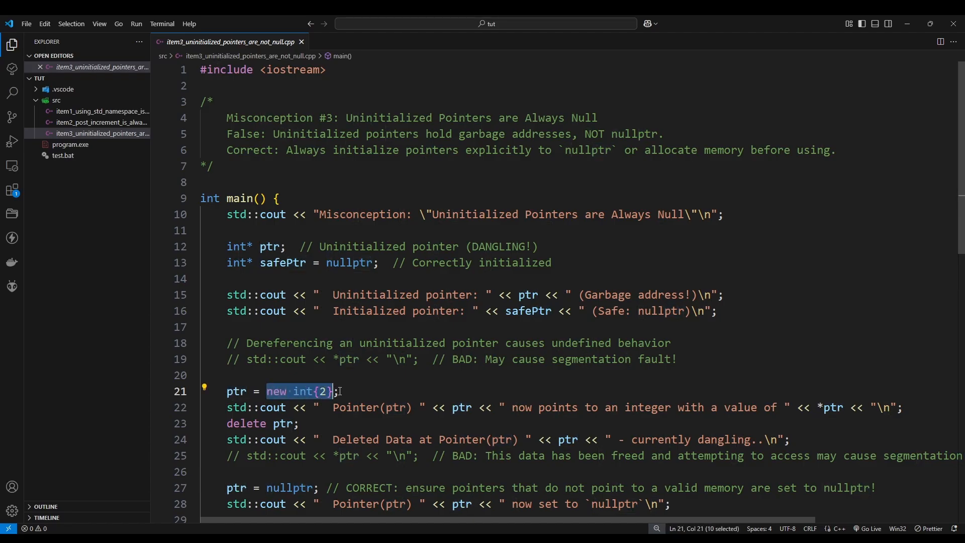
left_click(332, 359)
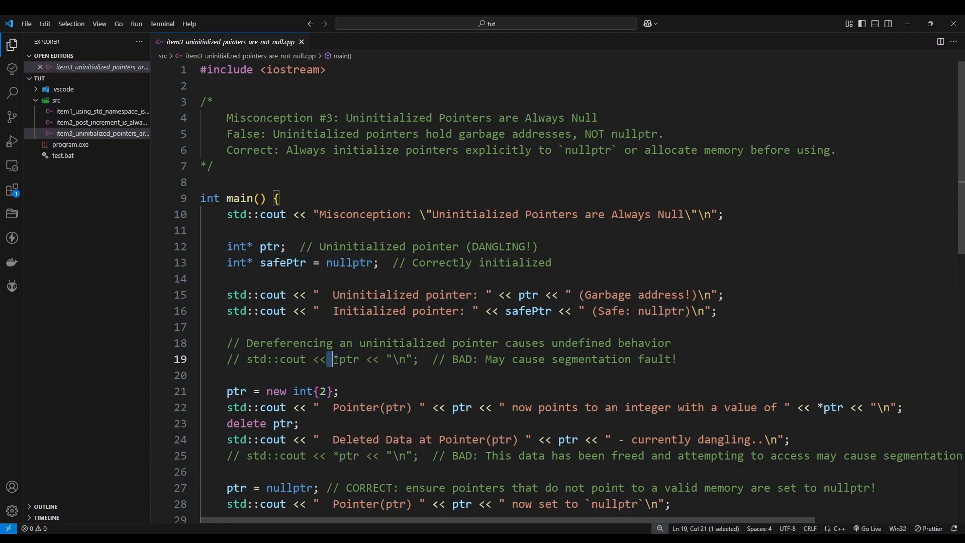
double_click(346, 358)
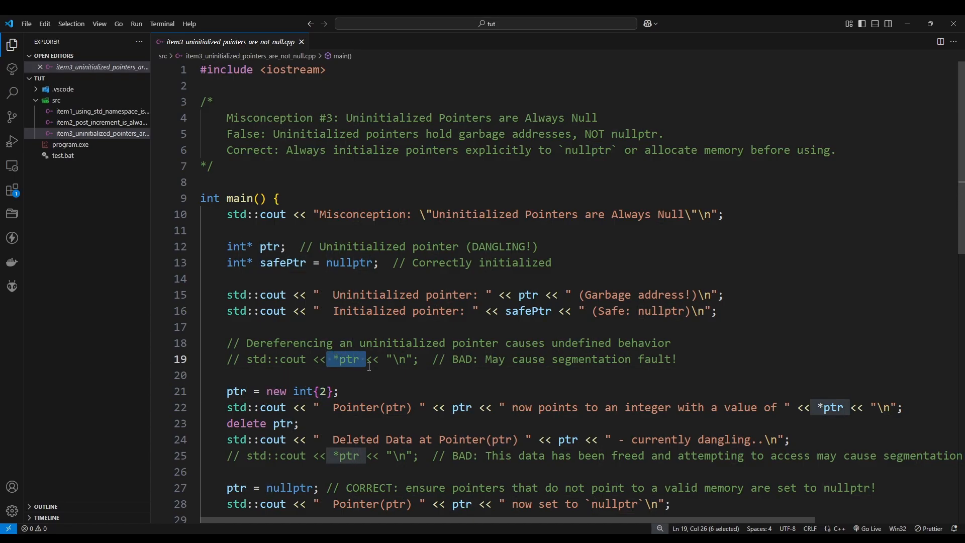
mouse_move(379, 358)
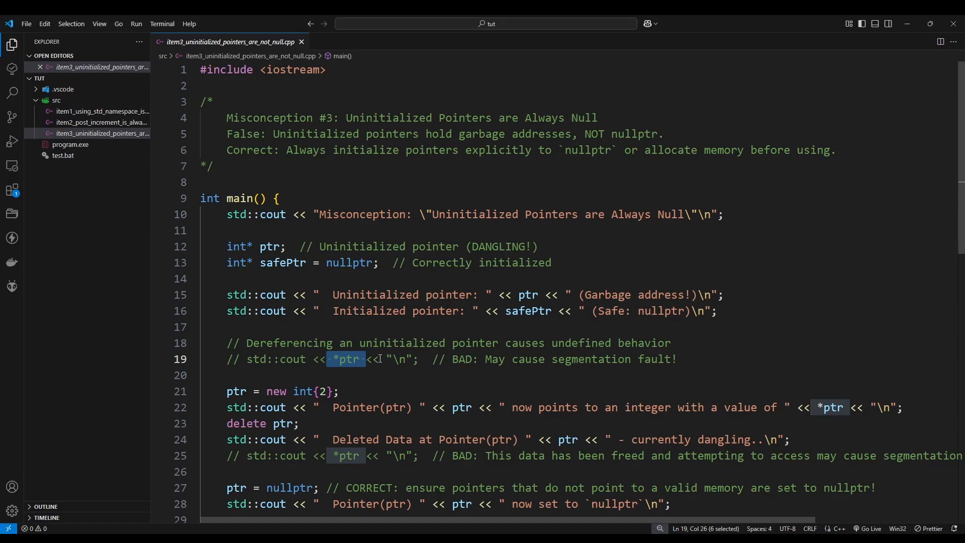
double_click(268, 246)
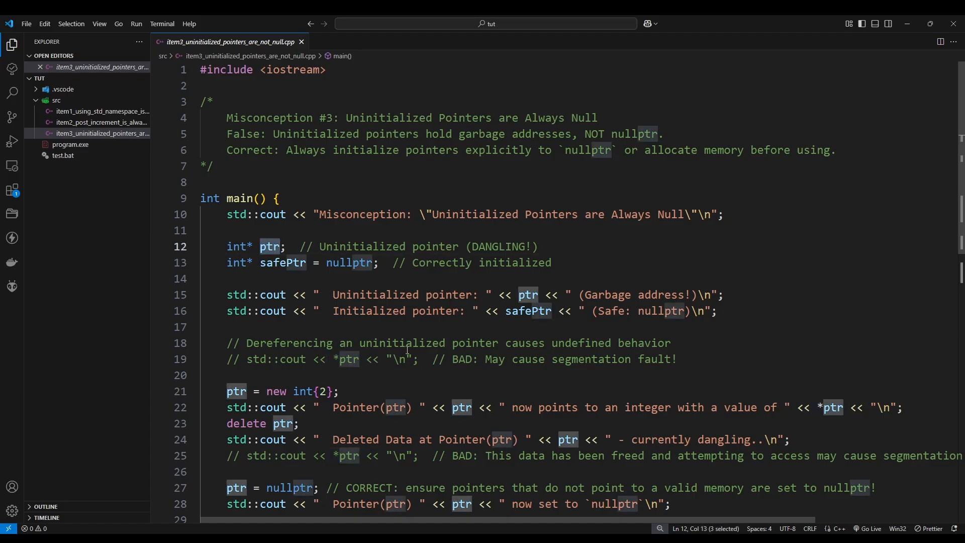
left_click(538, 246)
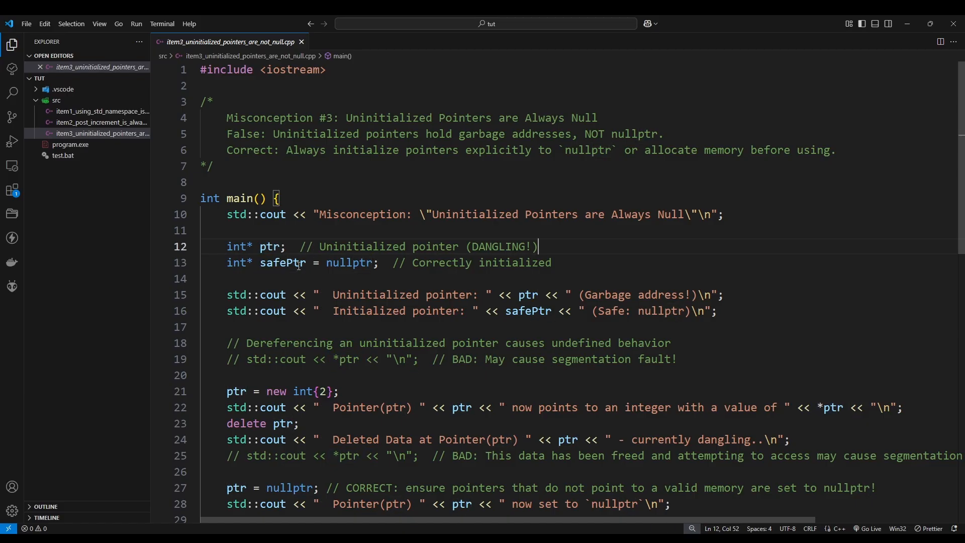
left_click(345, 358)
type("safeP")
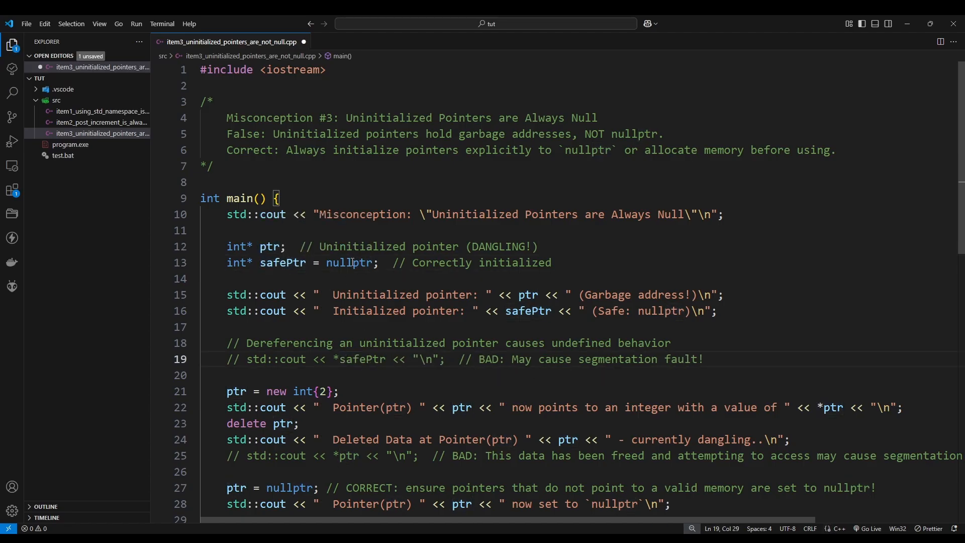
mouse_move(359, 269)
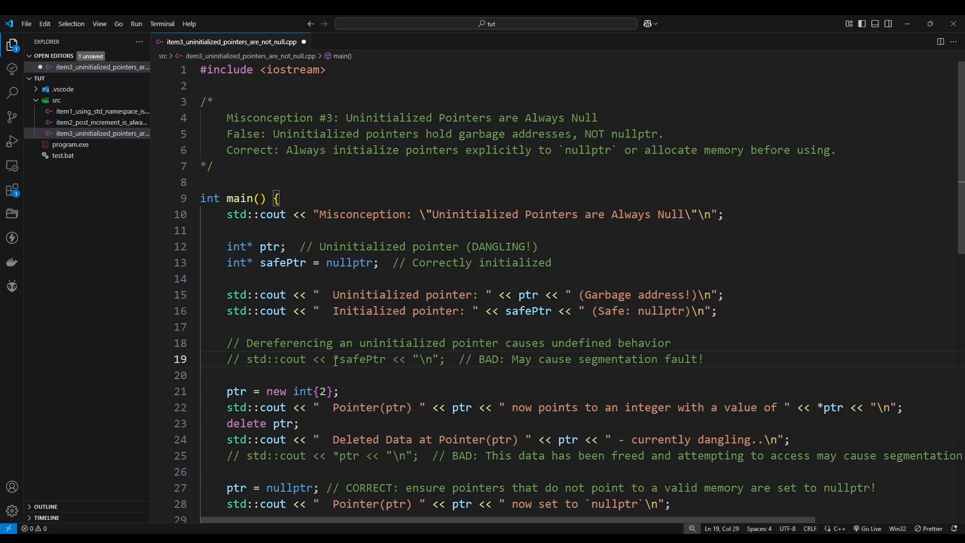
double_click(360, 359)
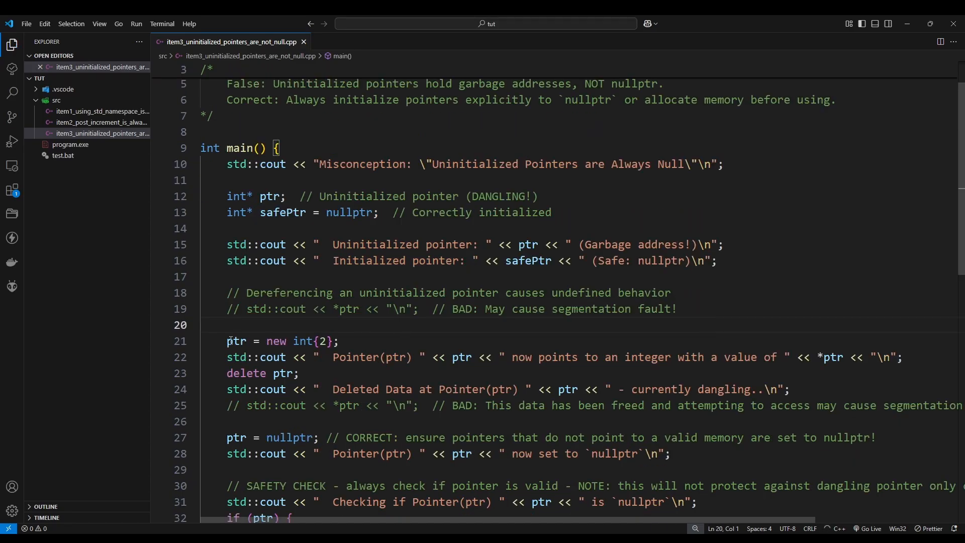
double_click(235, 340)
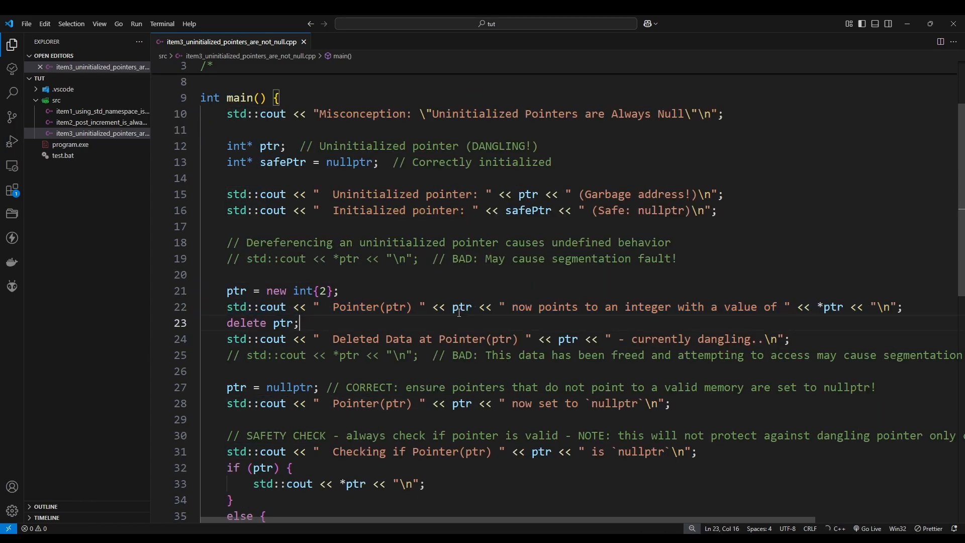
left_click(590, 194)
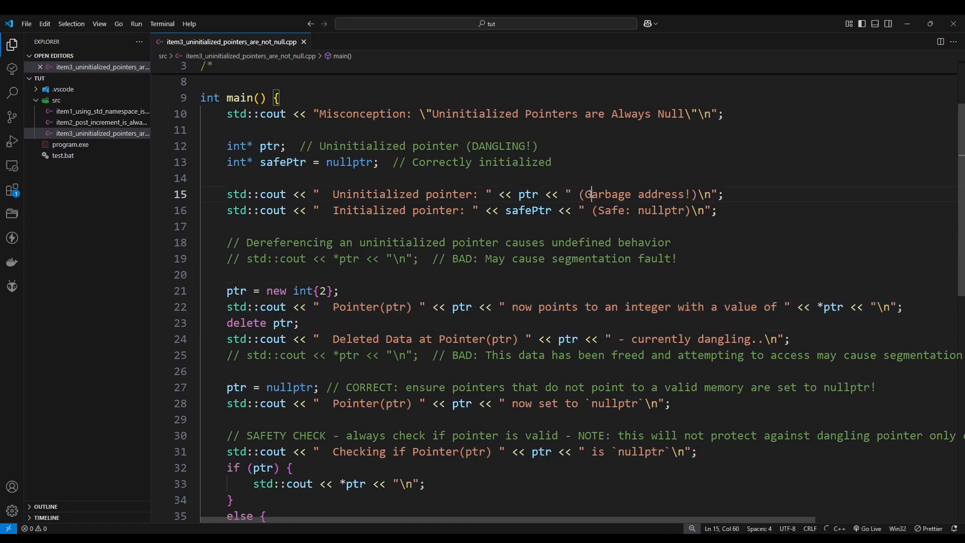
double_click(605, 194)
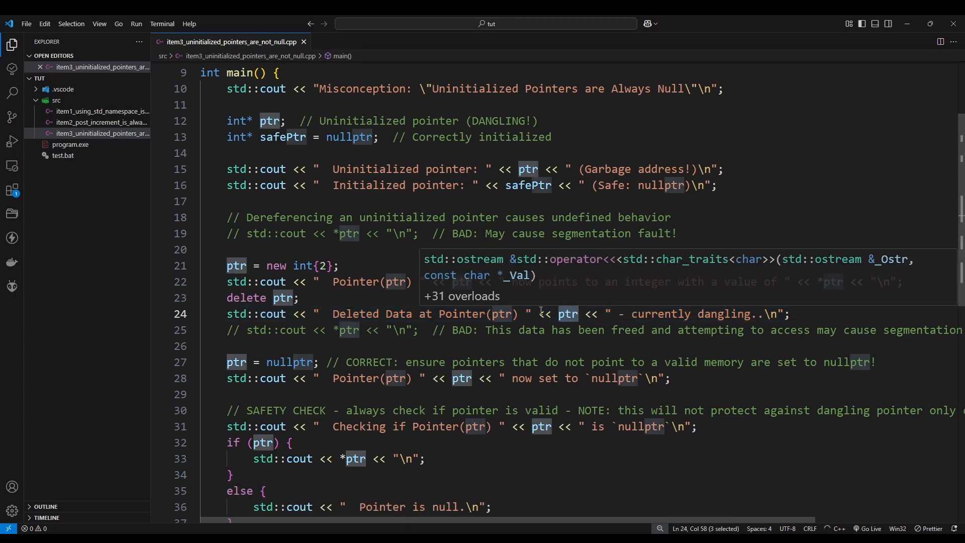
left_click(460, 298)
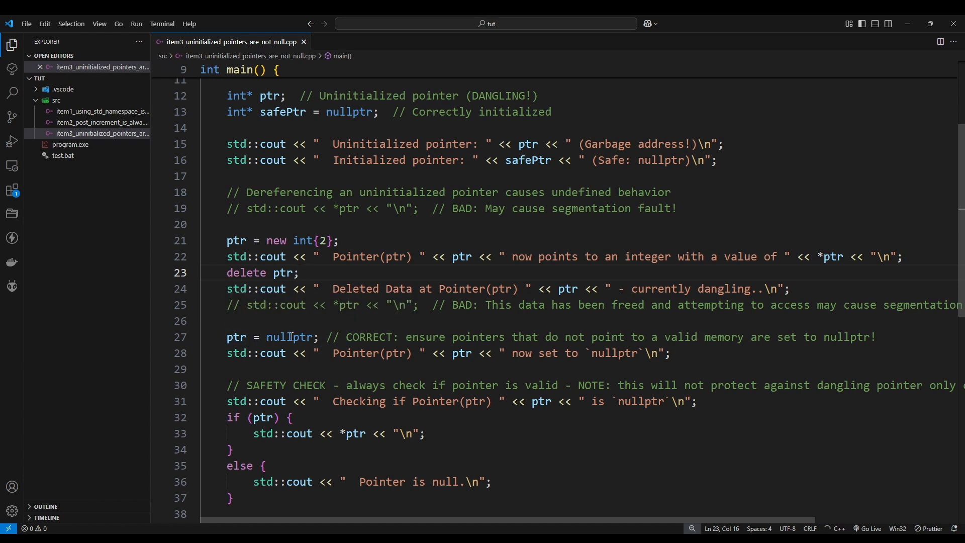
left_click(672, 353)
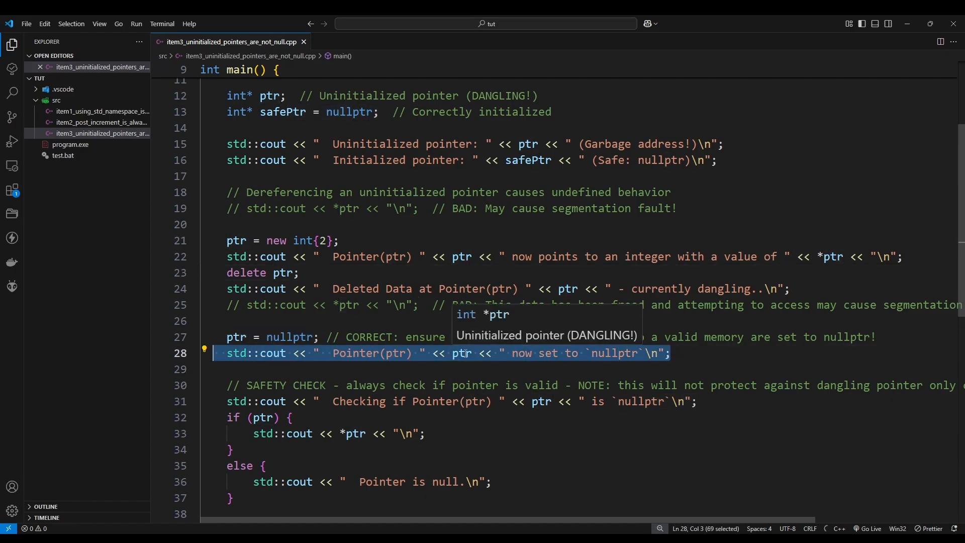
mouse_move(472, 260)
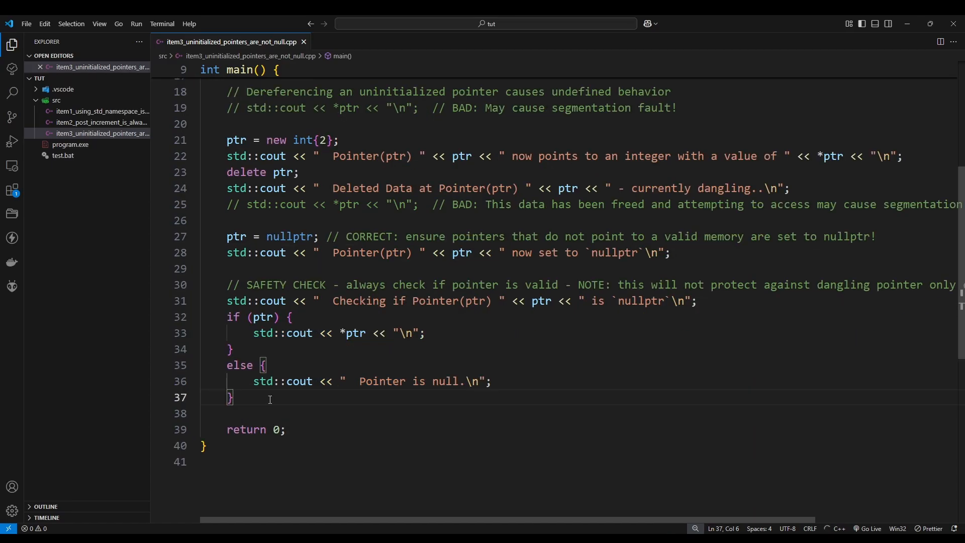
Inspect ptr in the if (ptr) safety check and the nullptr reset line.
left_click(260, 317)
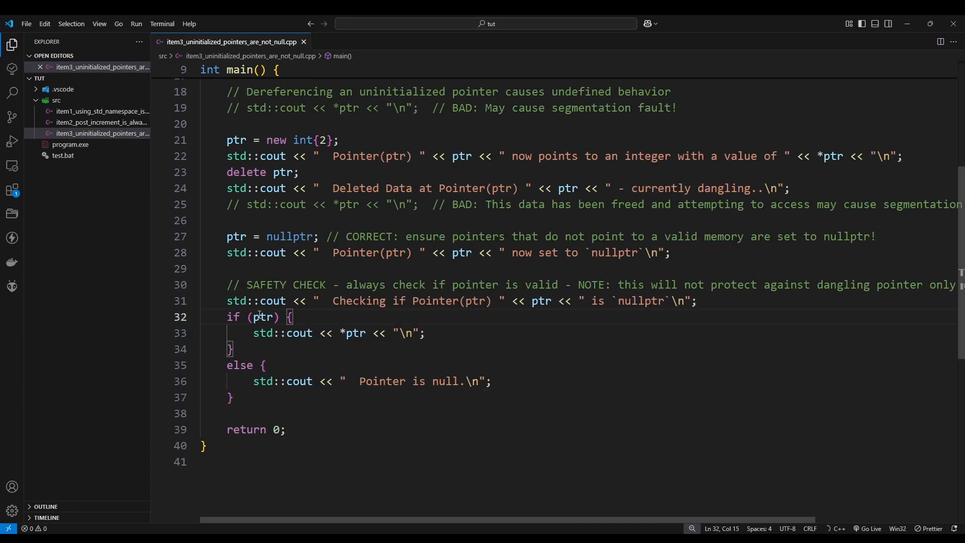
double_click(262, 316)
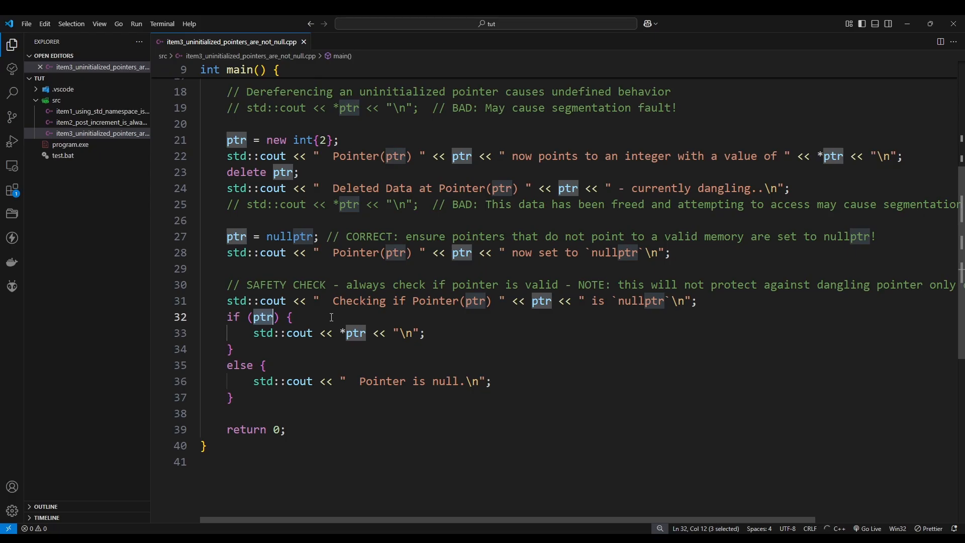
mouse_move(236, 217)
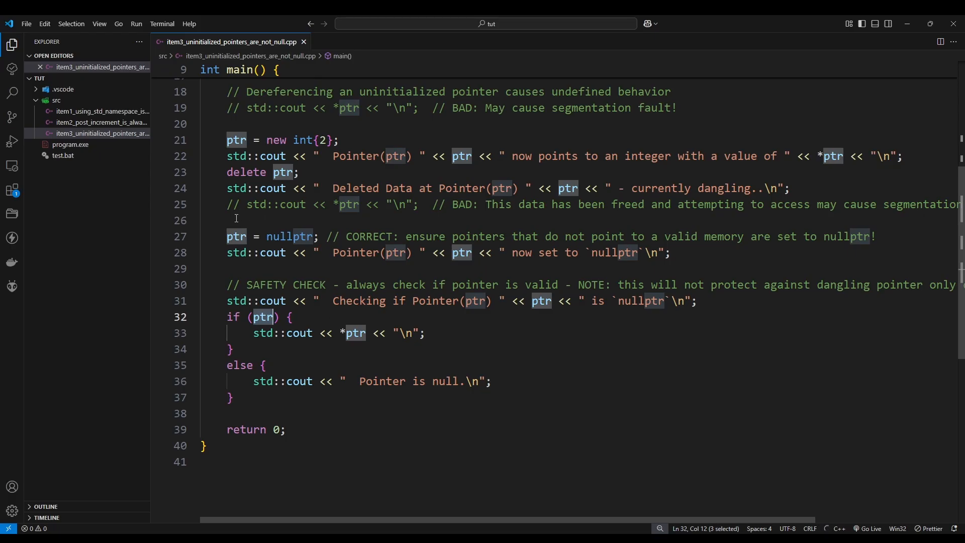
double_click(288, 236)
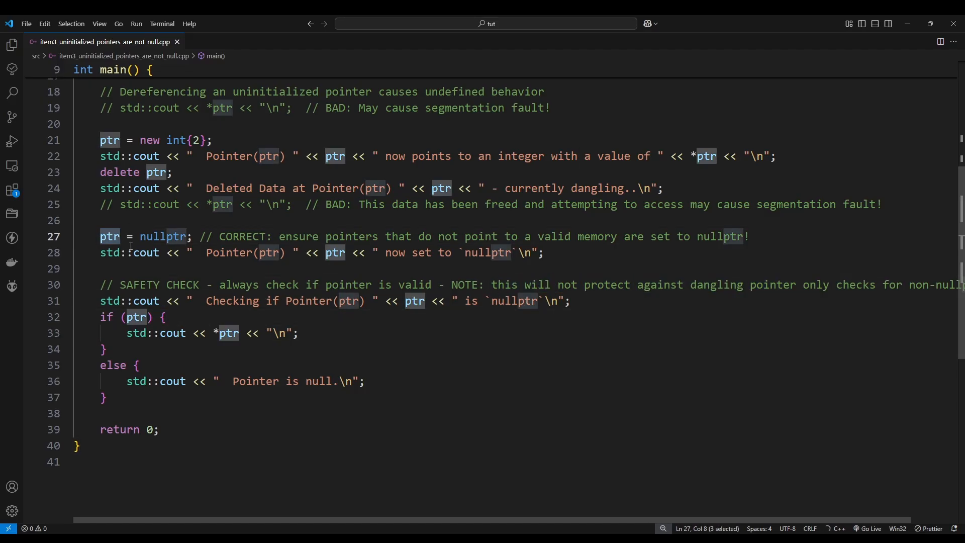
Comment out the ptr = nullptr reset and begin a // comment after the guarded dereference.
key("ctrl+/")
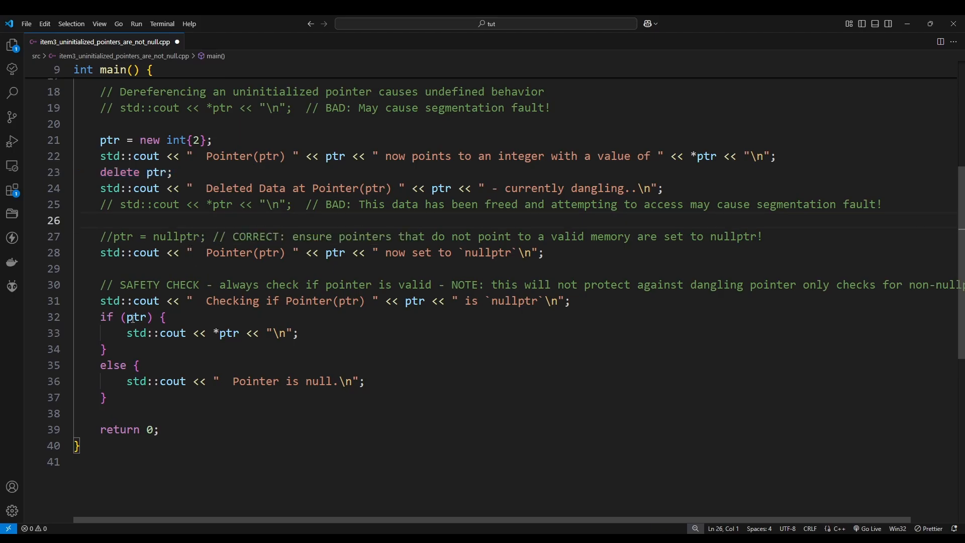
double_click(111, 317)
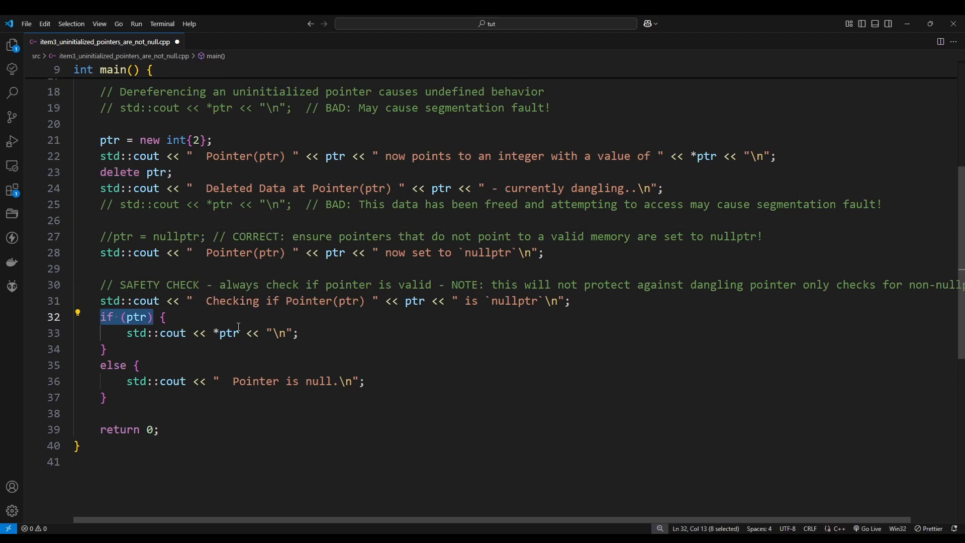
left_click(130, 333)
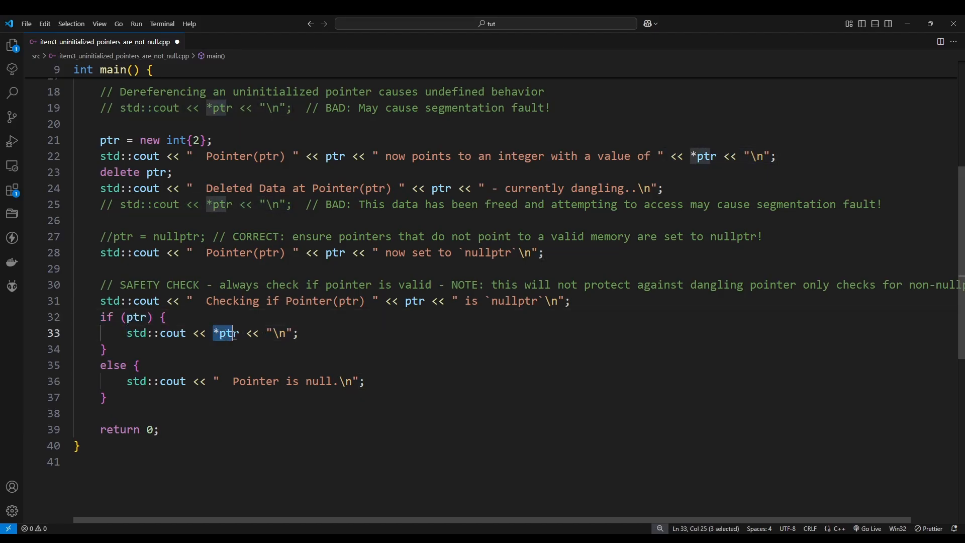
key("shift+Right")
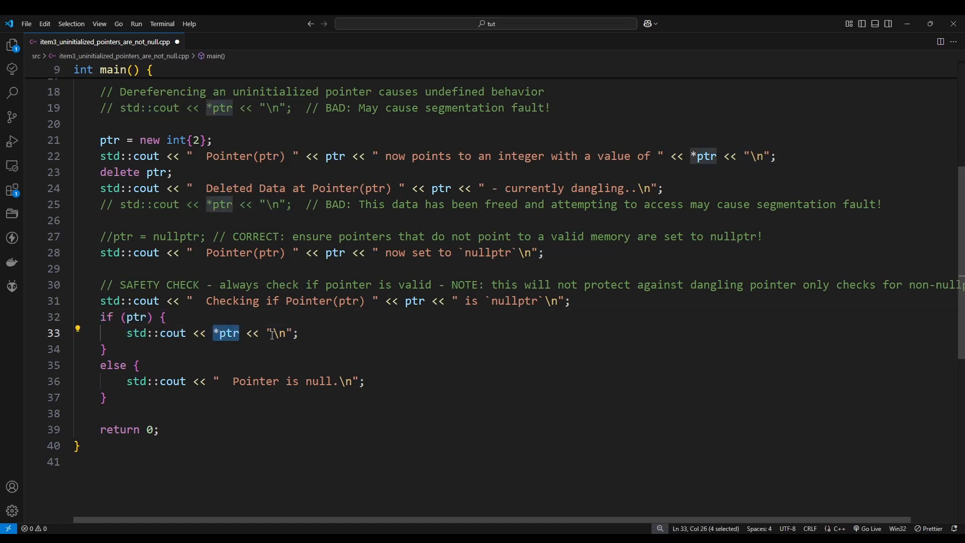
type("// E")
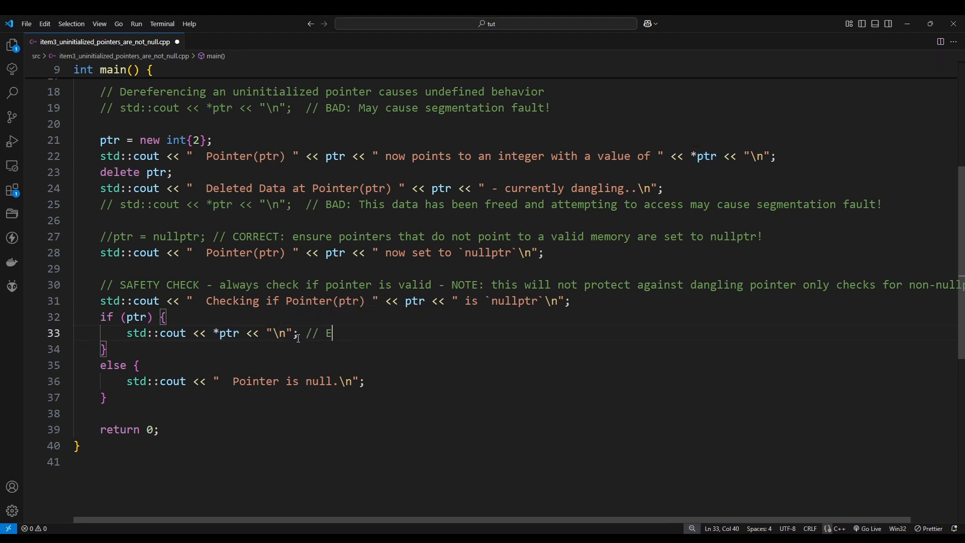